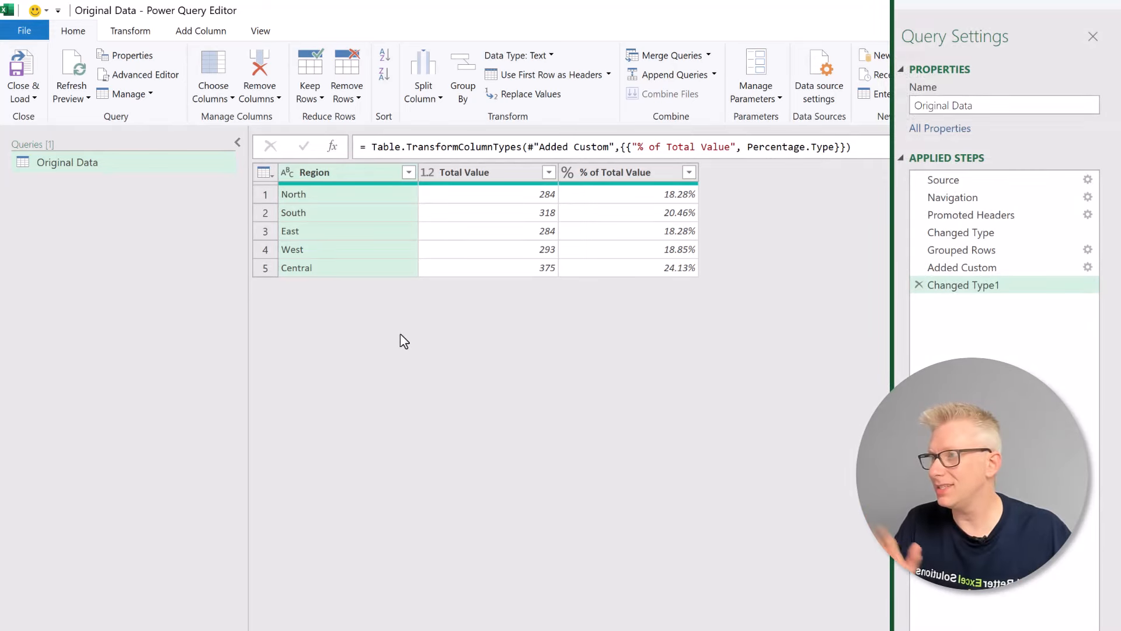
{"action": "mouse_move", "coordinate": [944, 180]}
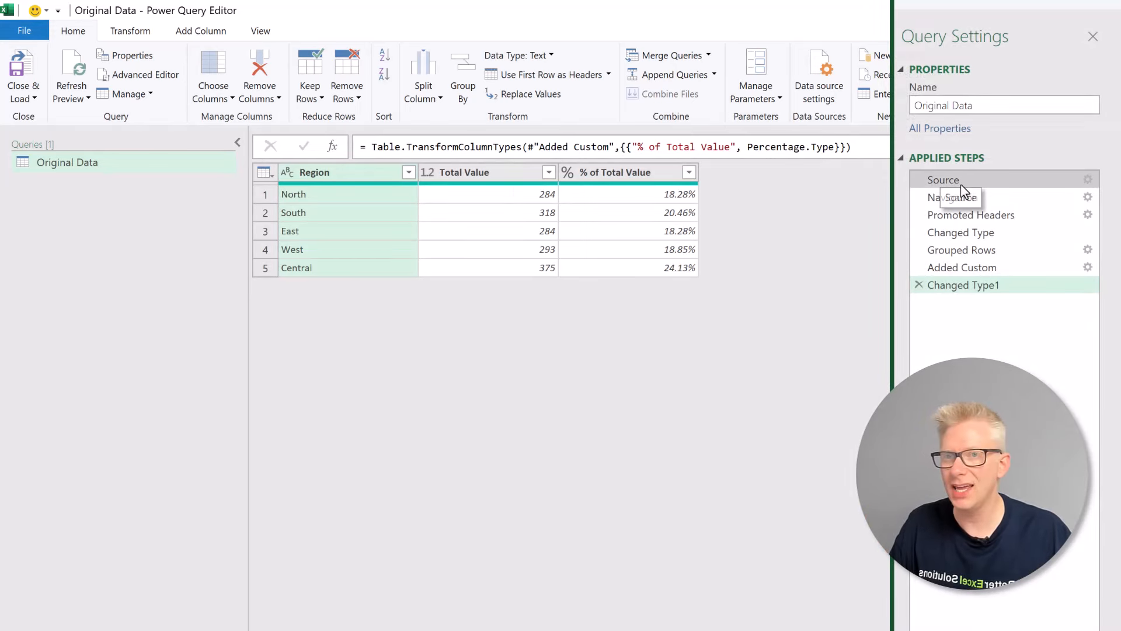
Review the Original Data query's source, navigation and promoted-headers steps.
{"action": "left_click", "coordinate": [943, 180]}
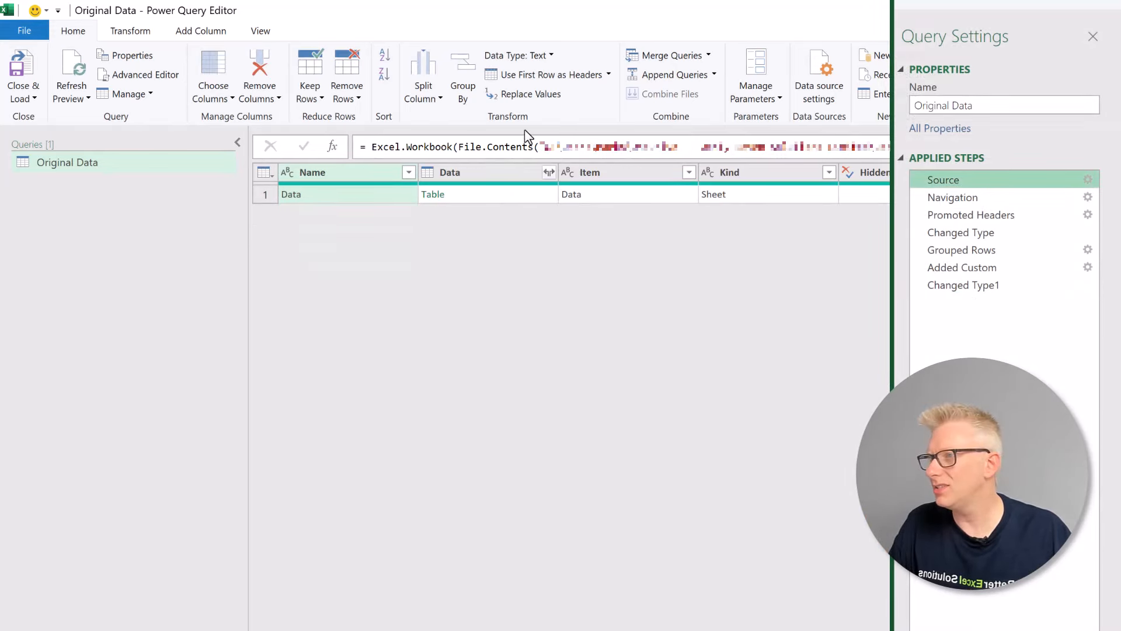
{"action": "left_click", "coordinate": [414, 147]}
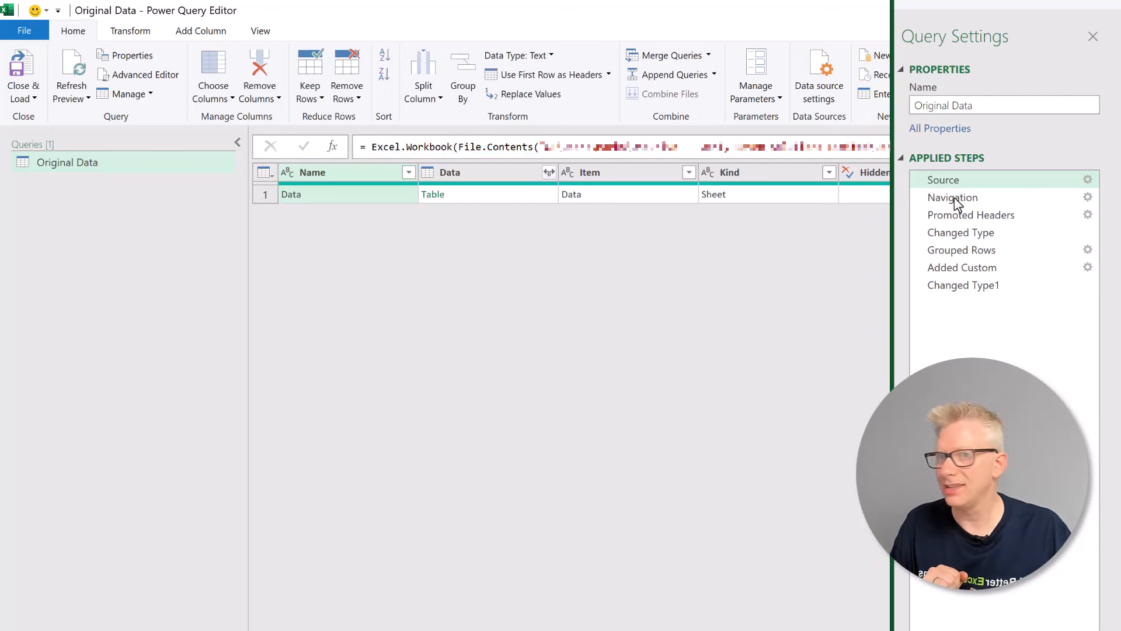
{"action": "left_click", "coordinate": [953, 198]}
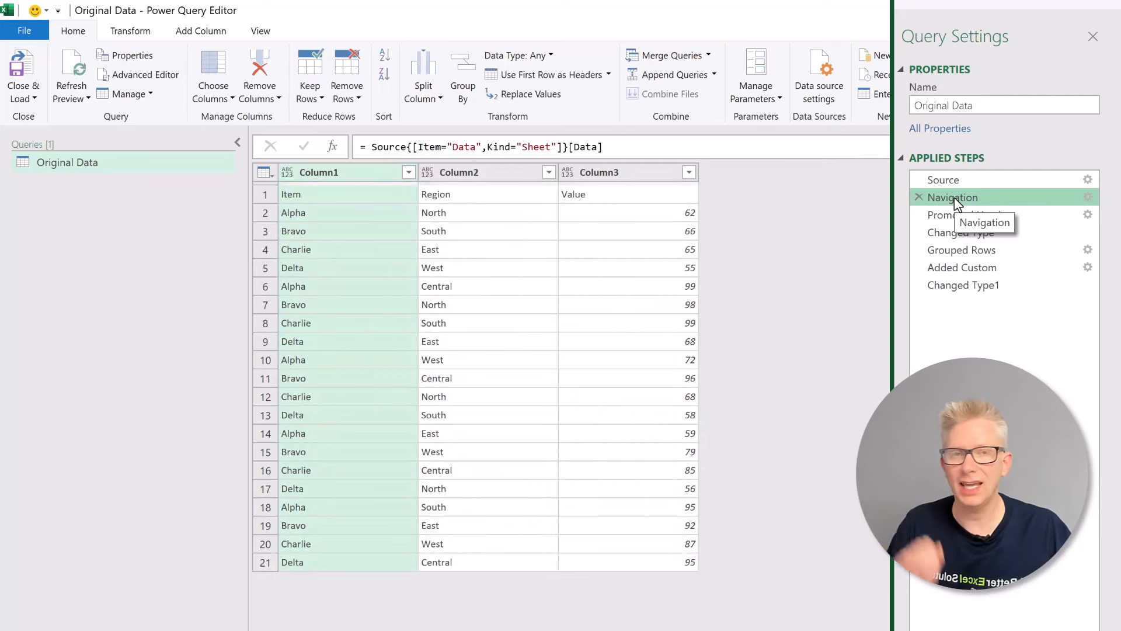
{"action": "mouse_move", "coordinate": [970, 214]}
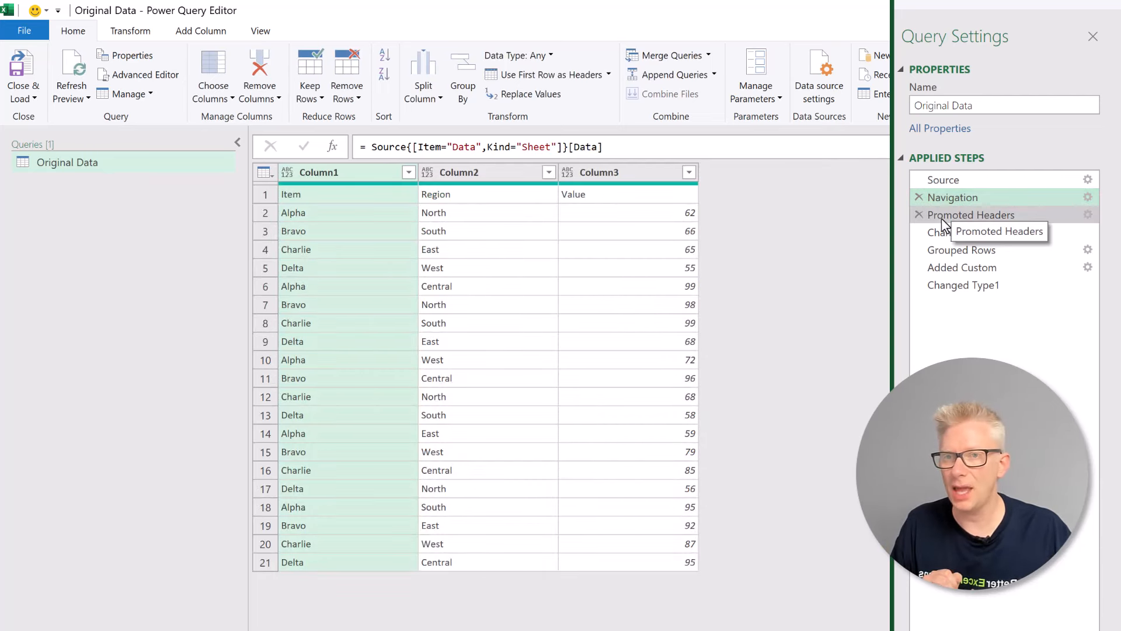
{"action": "left_click", "coordinate": [971, 215]}
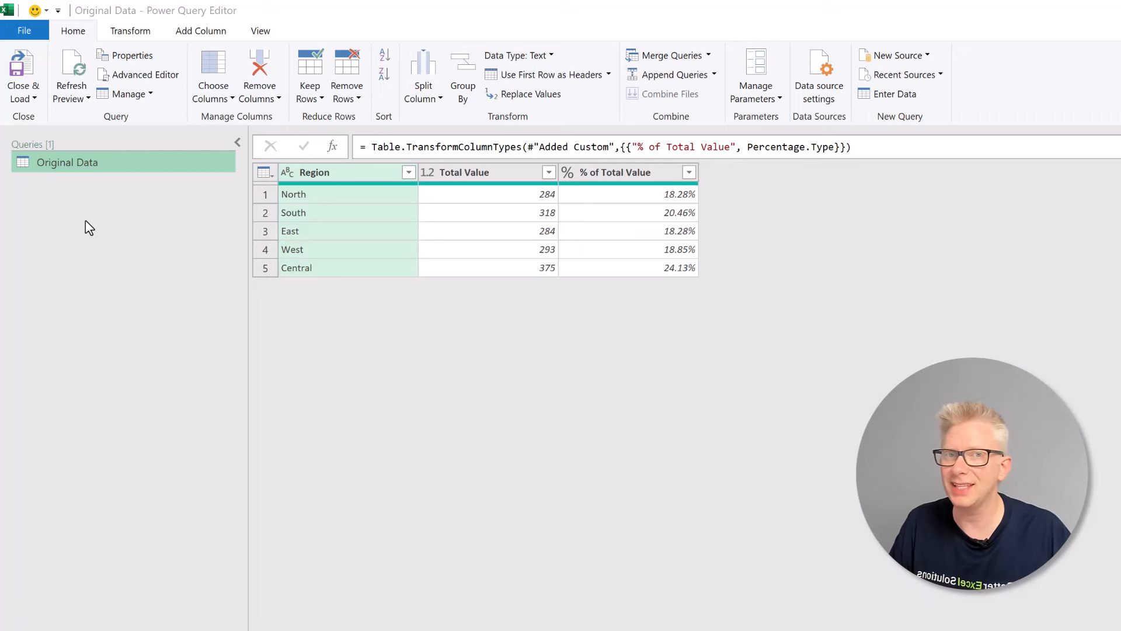
{"action": "mouse_move", "coordinate": [84, 194]}
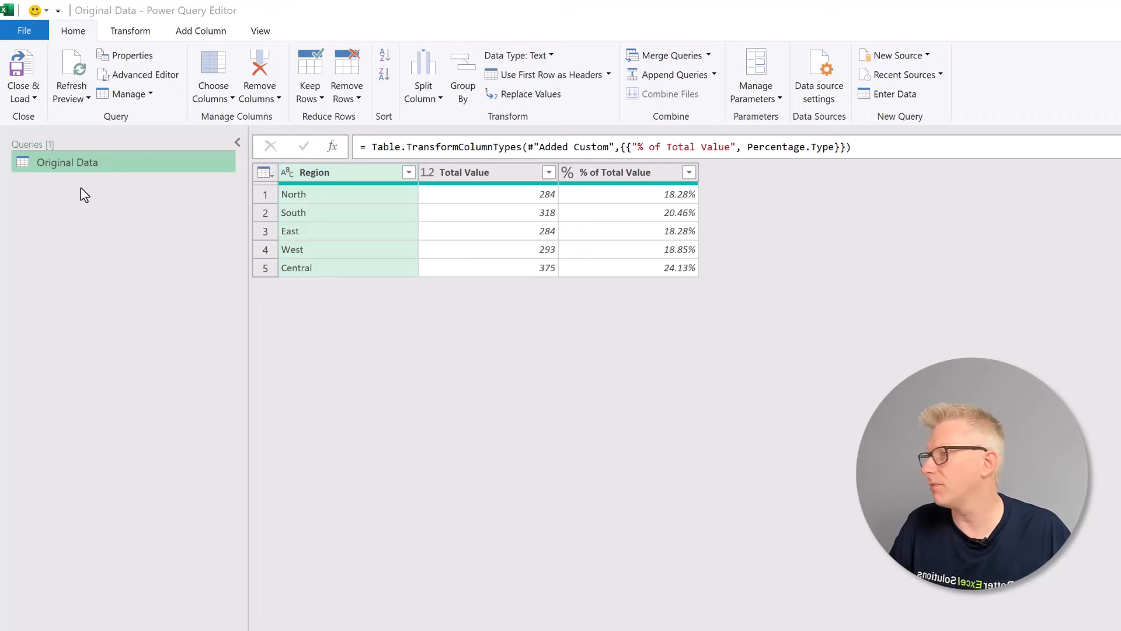
Duplicate the Original Data query and rename the copy 'Backup'.
{"action": "right_click", "coordinate": [68, 162]}
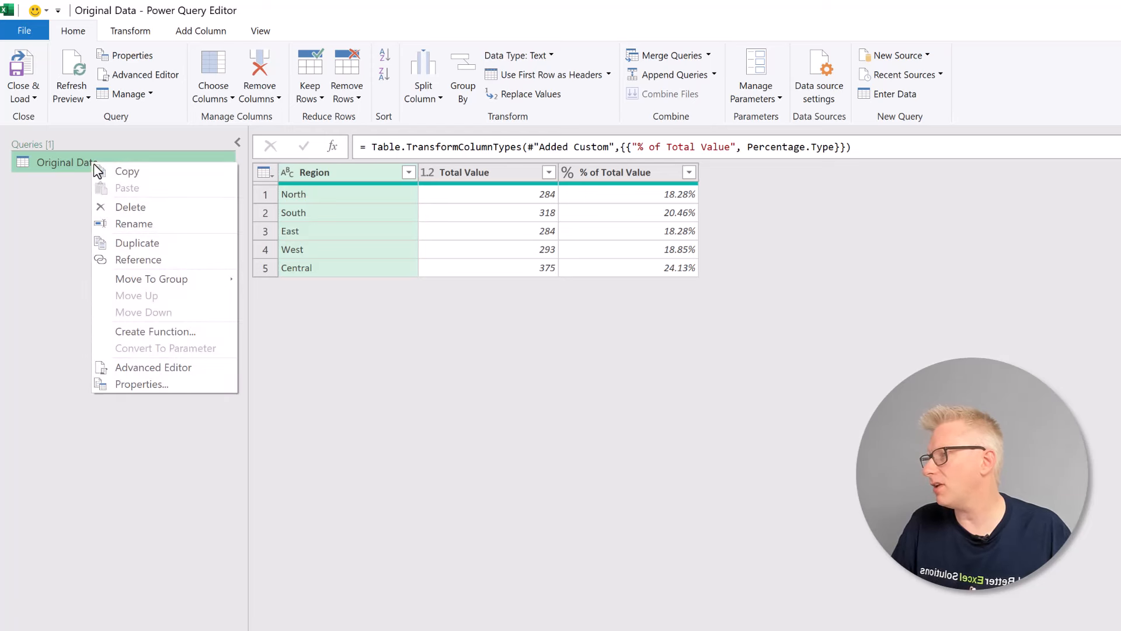
{"action": "left_click", "coordinate": [144, 250]}
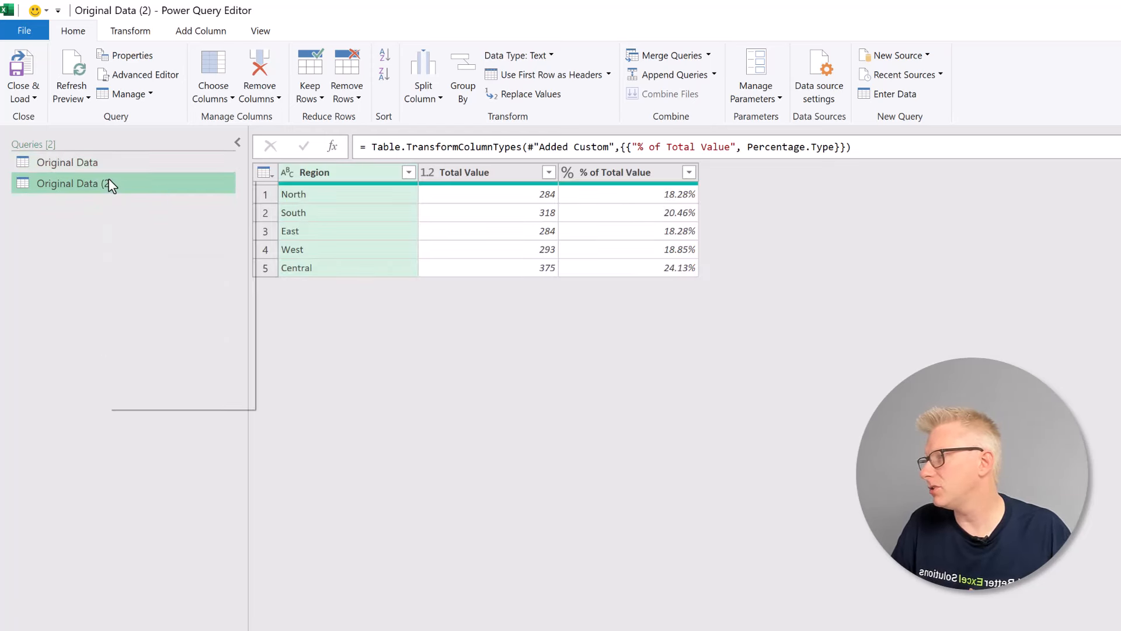
{"action": "double_click", "coordinate": [68, 183]}
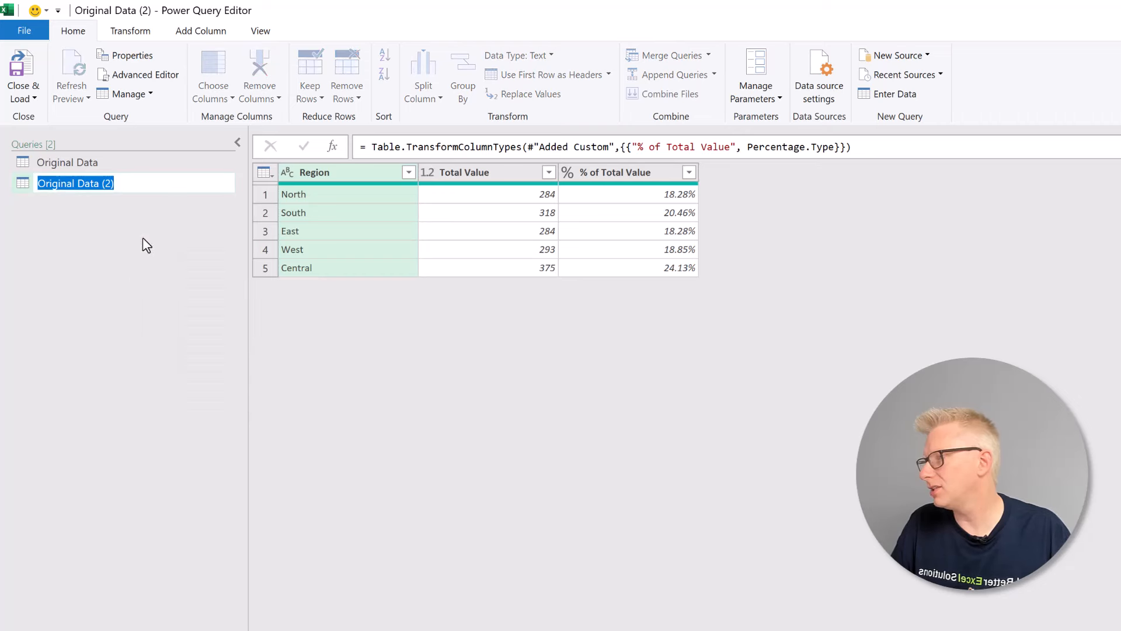
{"action": "type", "text": "Backup"}
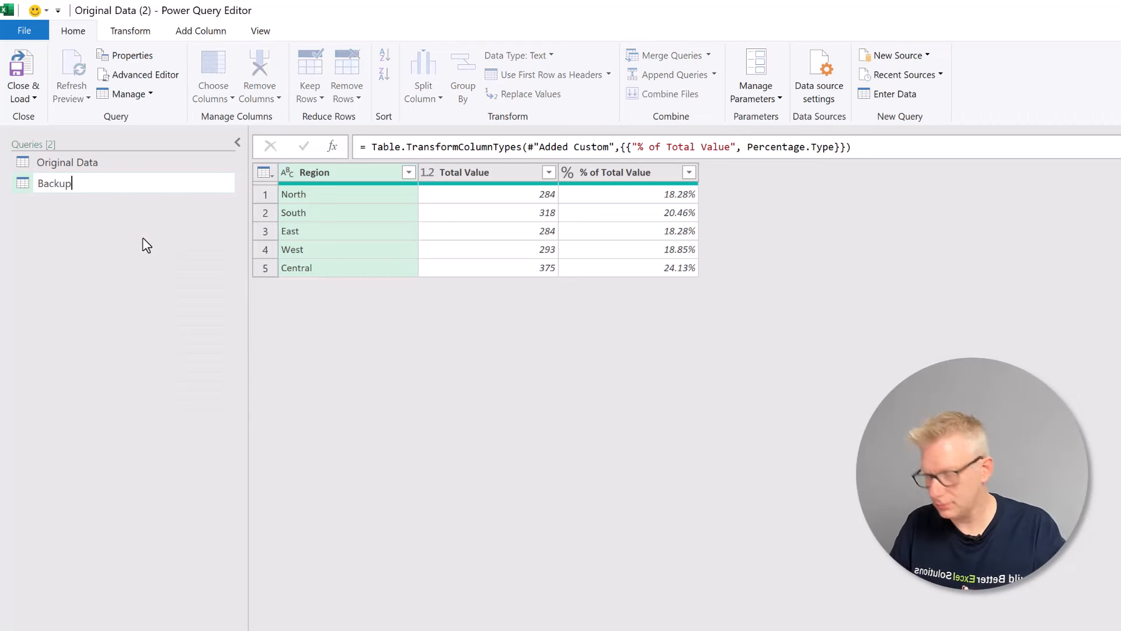
{"action": "key", "text": "Return"}
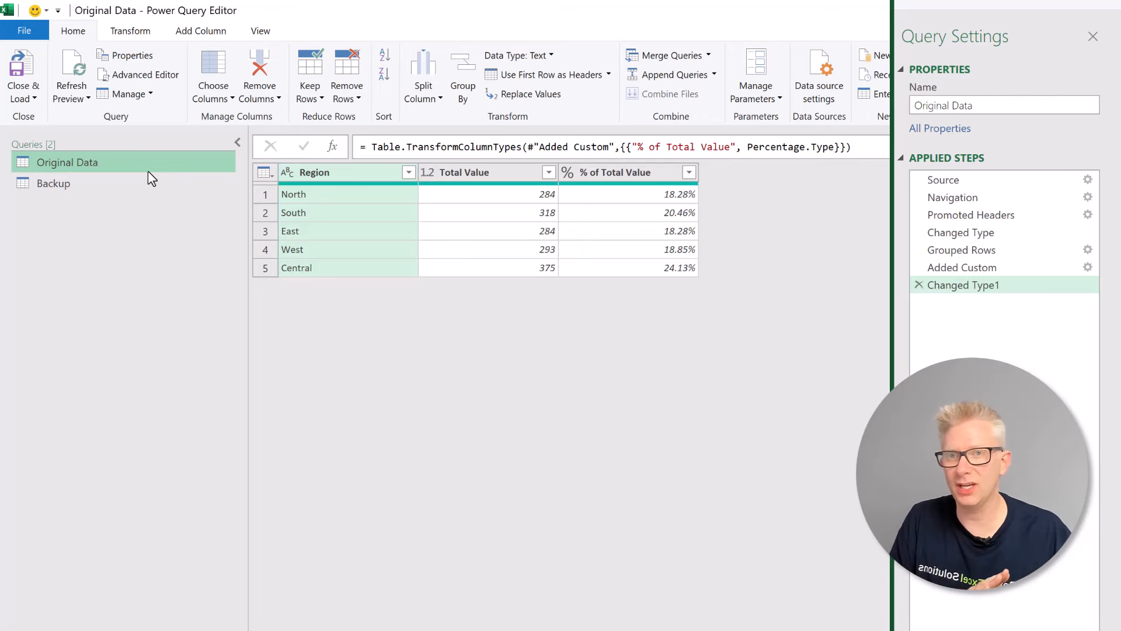
{"action": "mouse_move", "coordinate": [965, 200]}
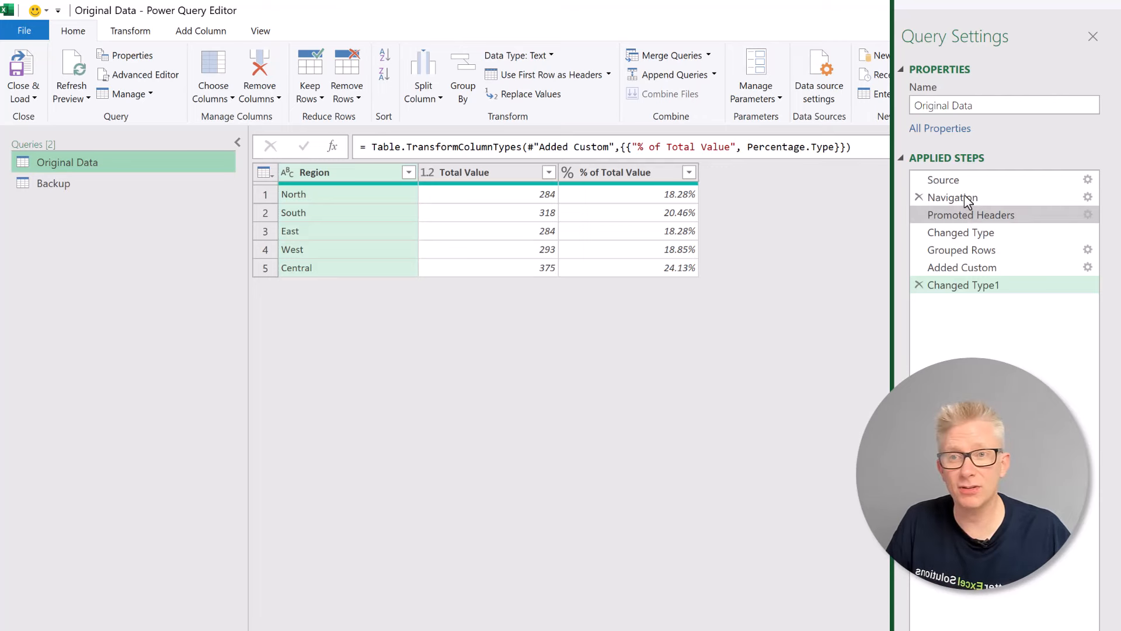
{"action": "mouse_move", "coordinate": [958, 182]}
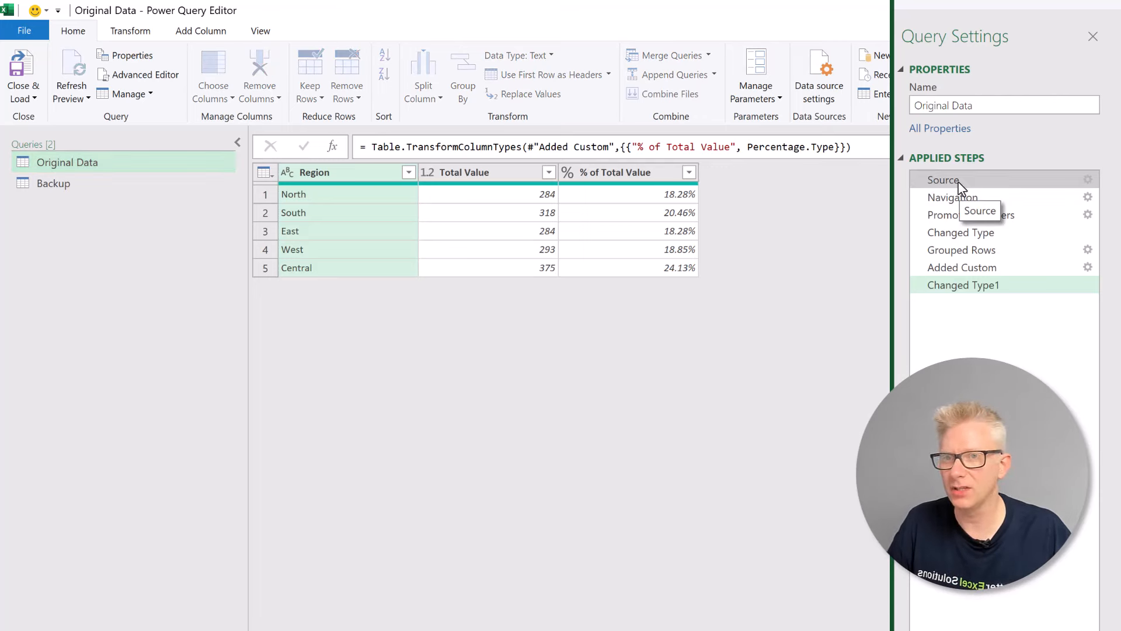
{"action": "left_click", "coordinate": [943, 180]}
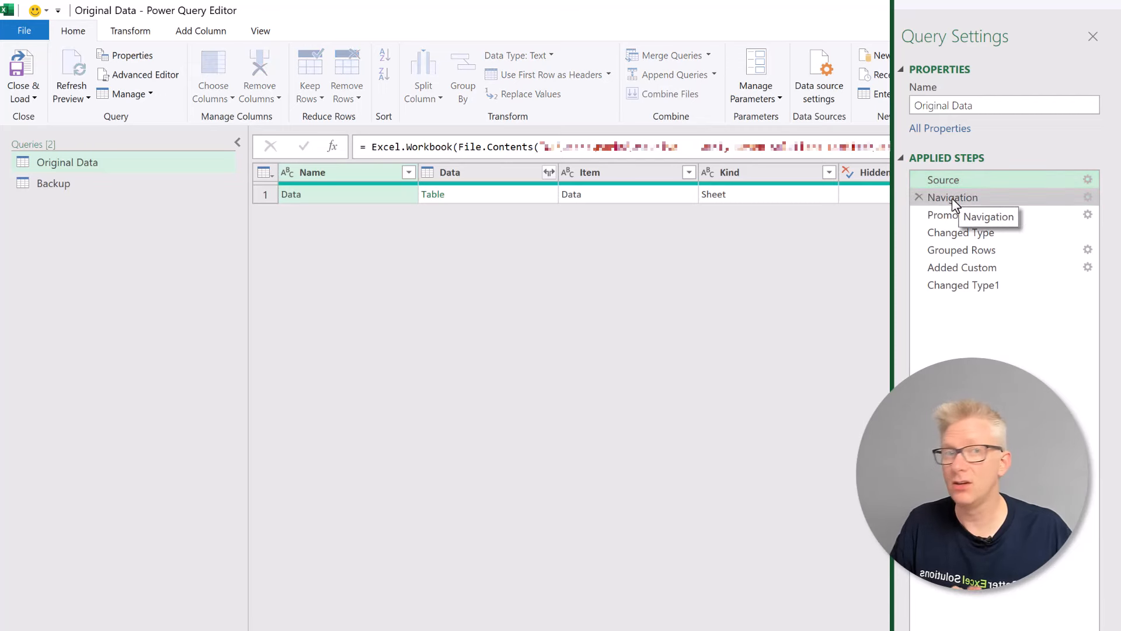
{"action": "left_click", "coordinate": [953, 198]}
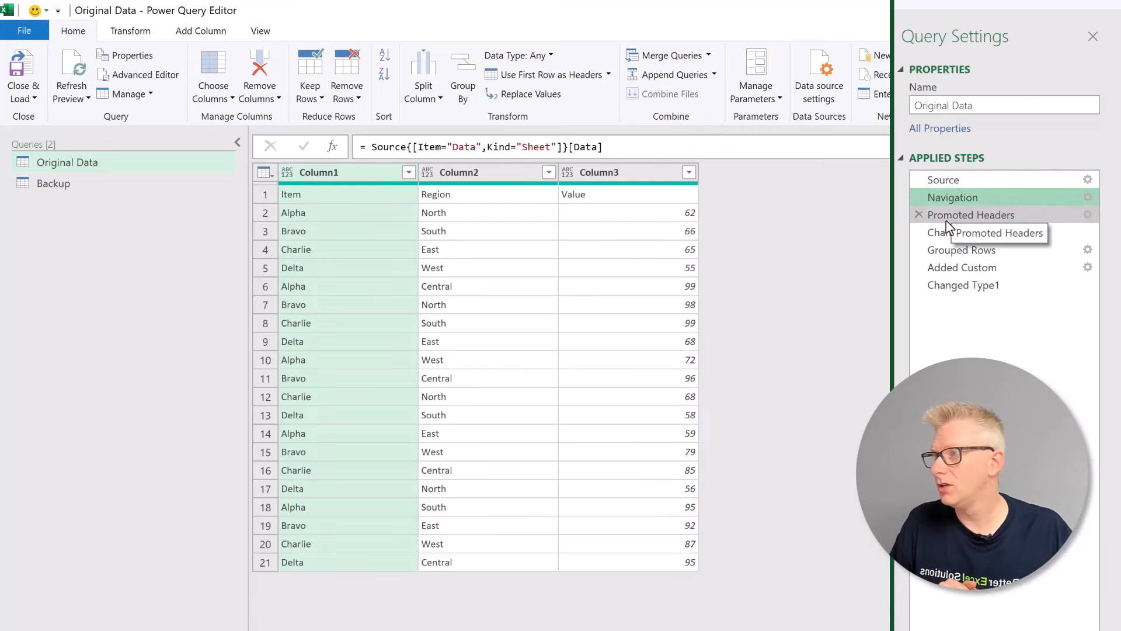
{"action": "left_click", "coordinate": [971, 214]}
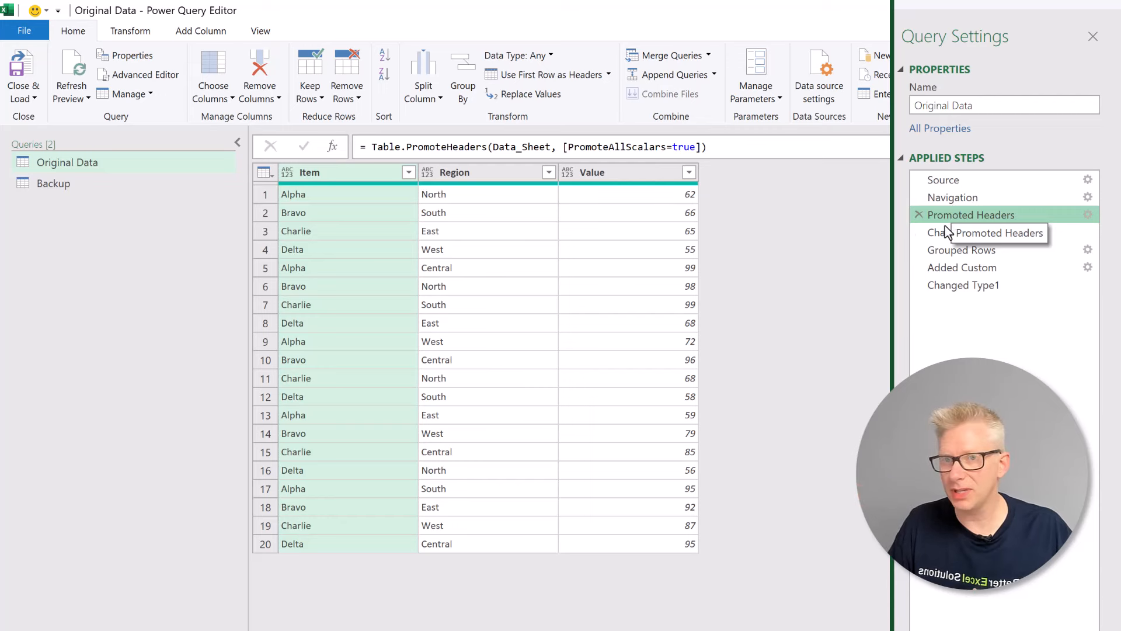
{"action": "left_click", "coordinate": [961, 232]}
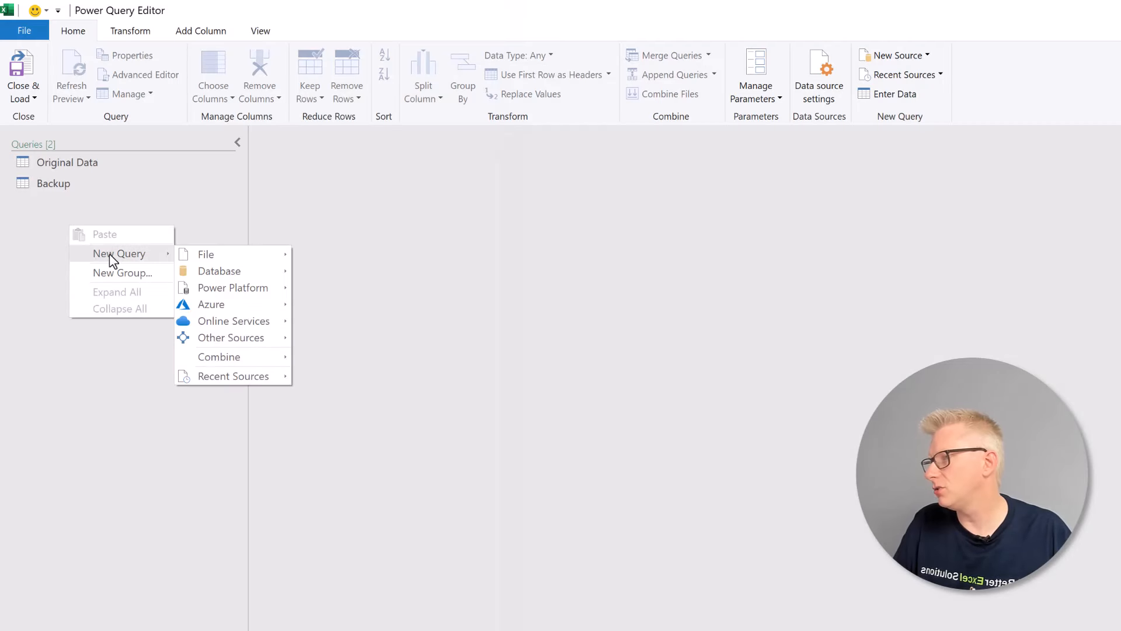
{"action": "mouse_move", "coordinate": [233, 320]}
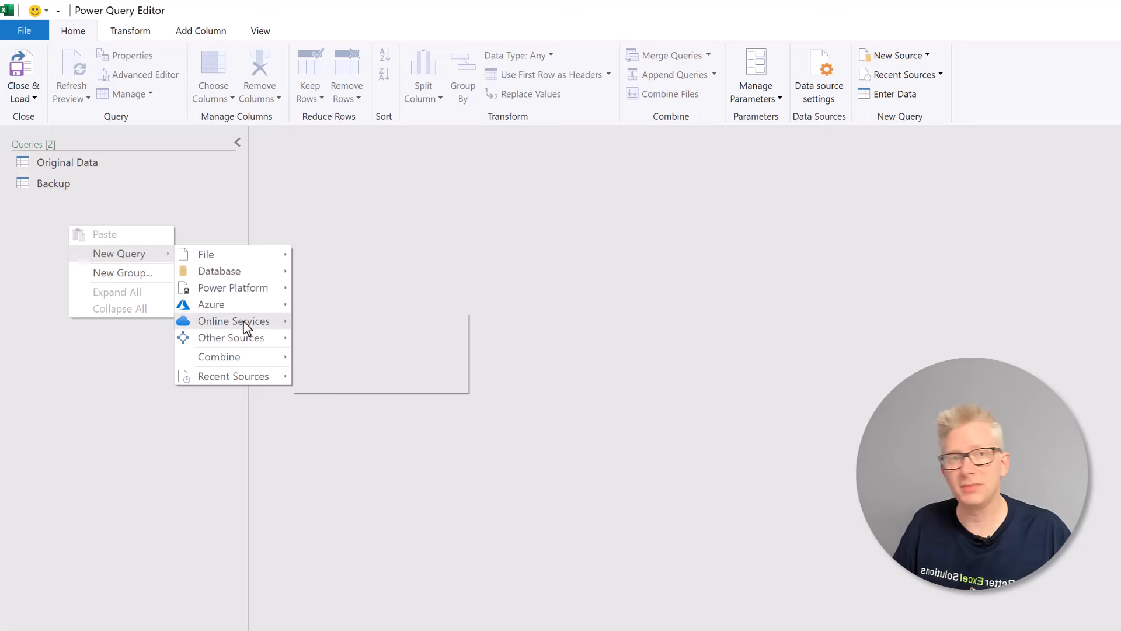
{"action": "mouse_move", "coordinate": [234, 320]}
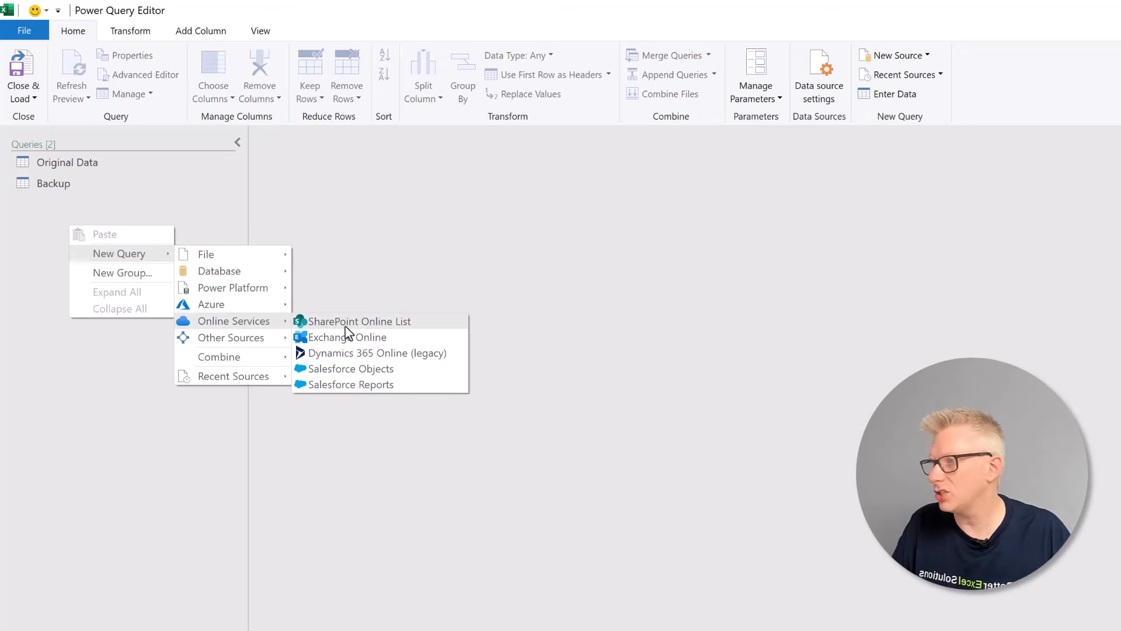
{"action": "mouse_move", "coordinate": [387, 343]}
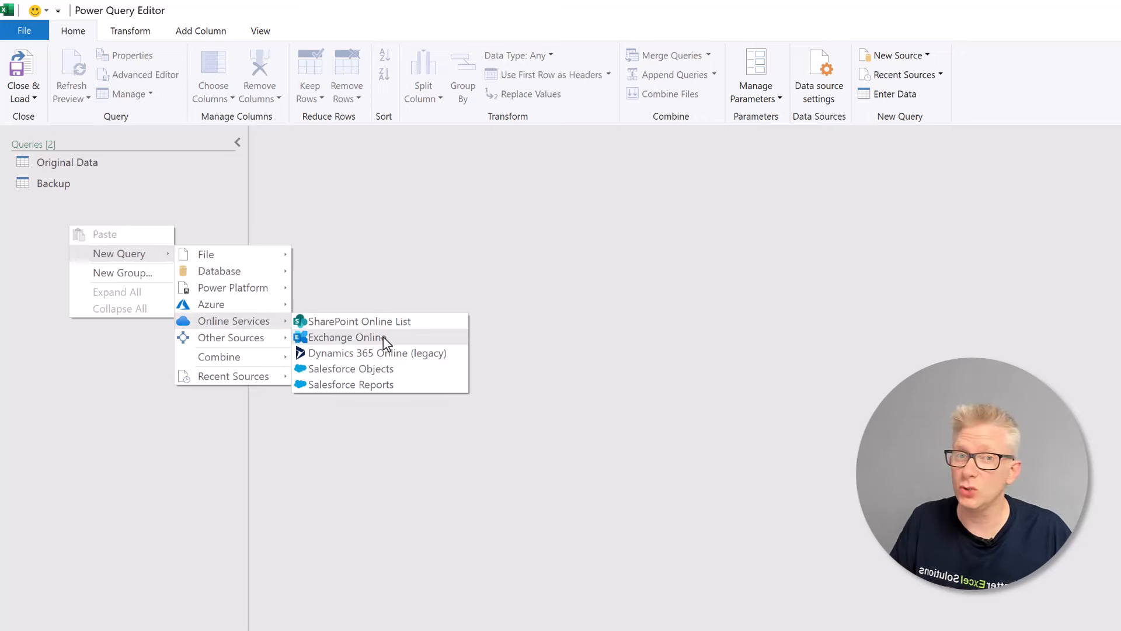
{"action": "mouse_move", "coordinate": [320, 305]}
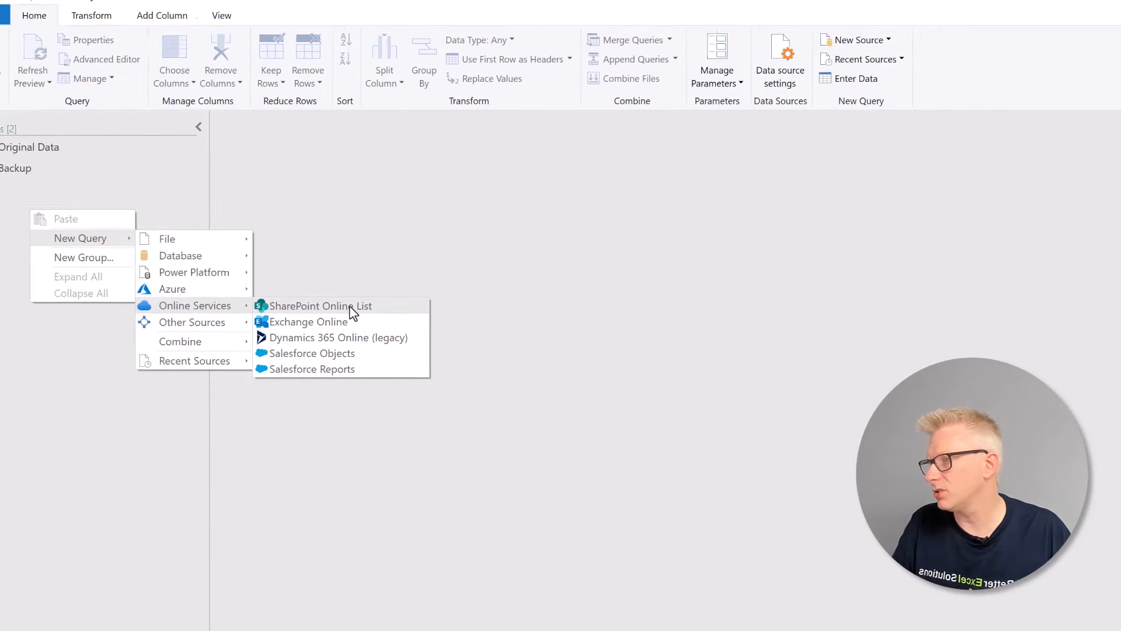
Connect to the SharePoint Online site's lists with implementation 2.0 and view mode All.
{"action": "left_click", "coordinate": [320, 305]}
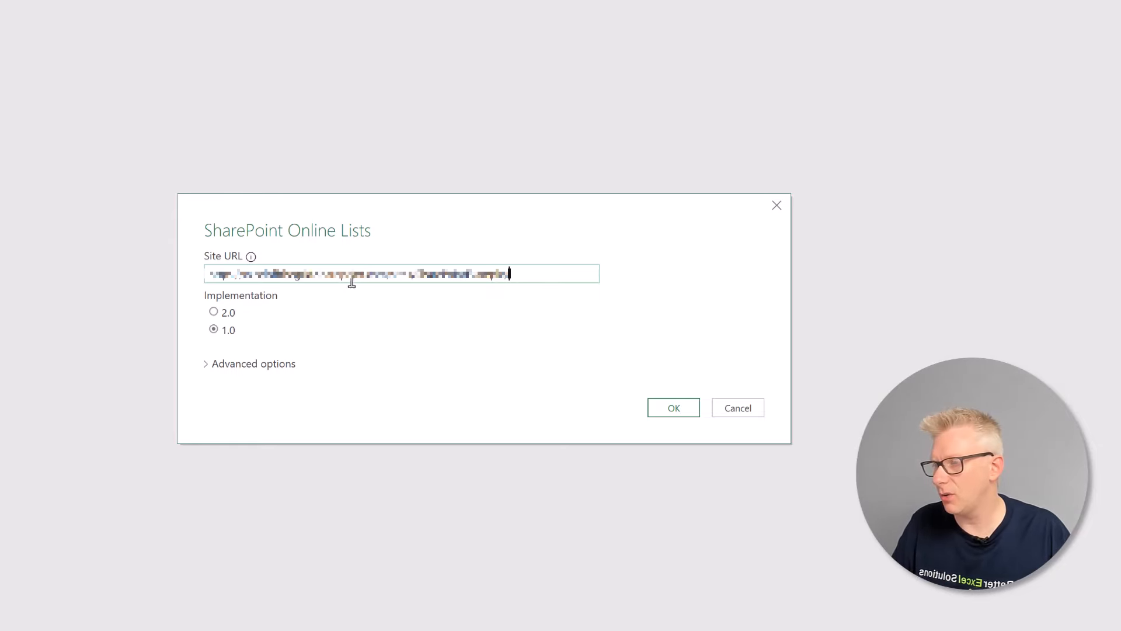
{"action": "left_click", "coordinate": [212, 311]}
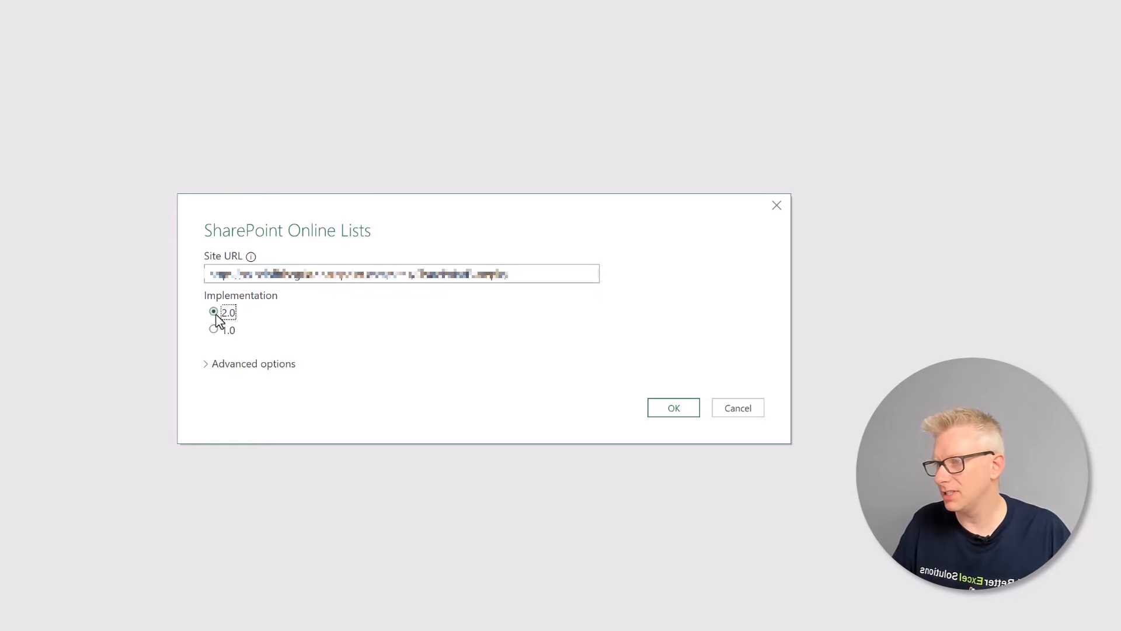
{"action": "left_click", "coordinate": [253, 363]}
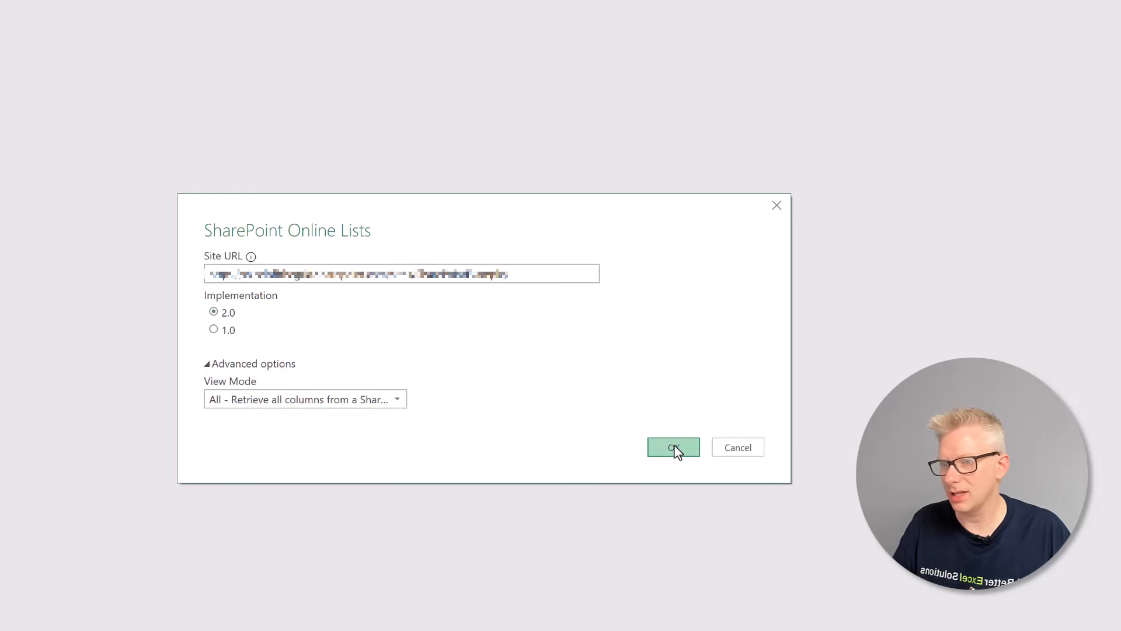
{"action": "left_click", "coordinate": [673, 447]}
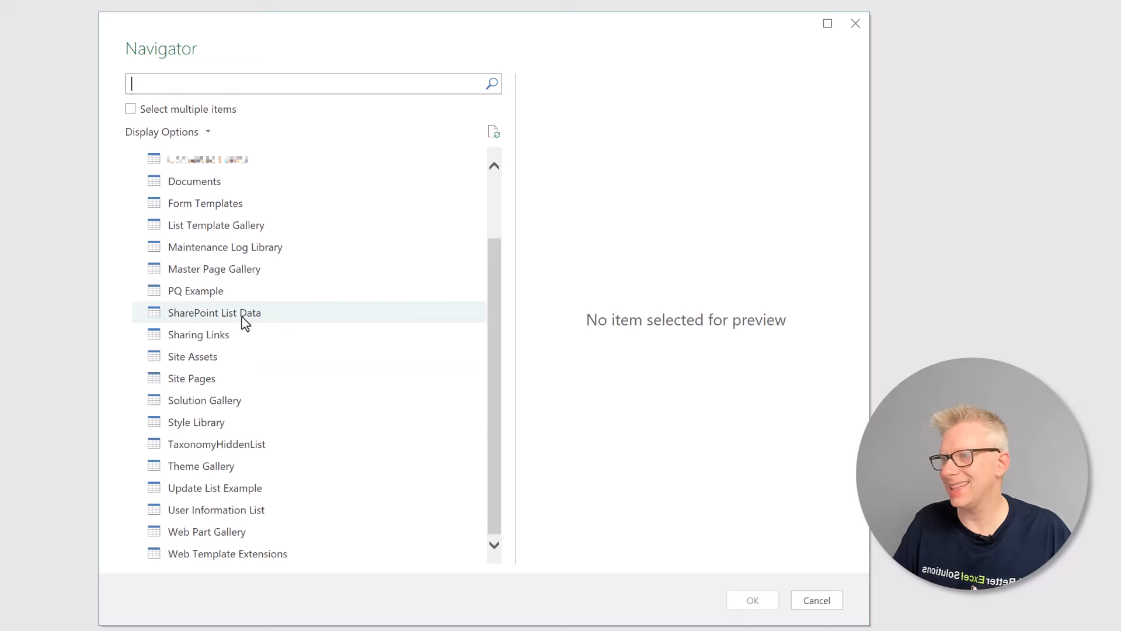
Load the SharePoint List Data list as a new query.
{"action": "left_click", "coordinate": [214, 313]}
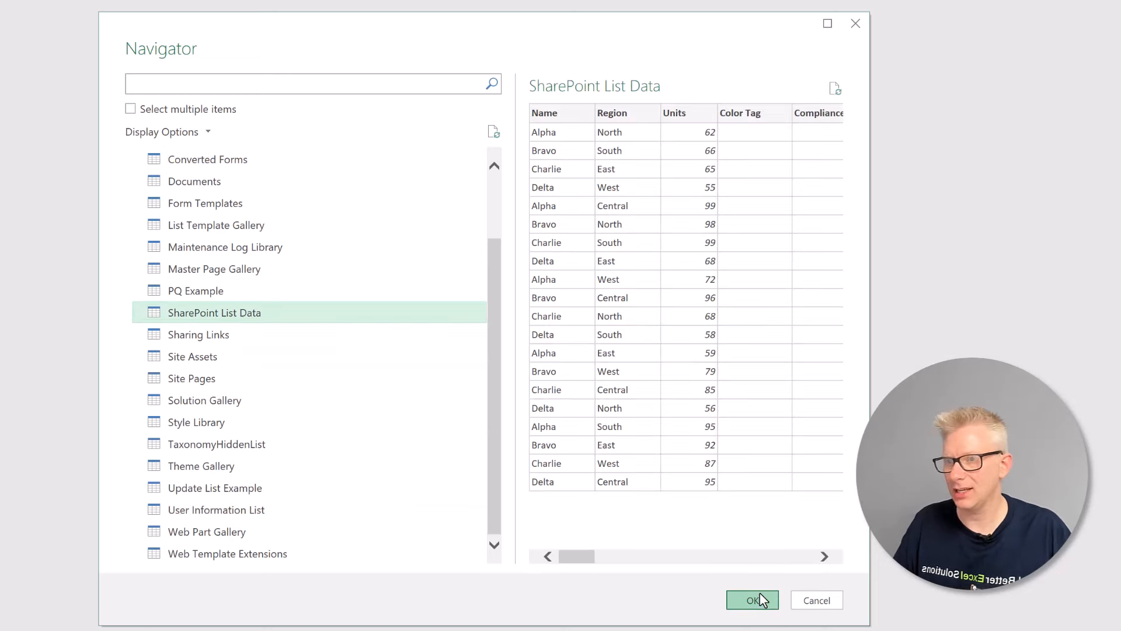
{"action": "left_click", "coordinate": [752, 601]}
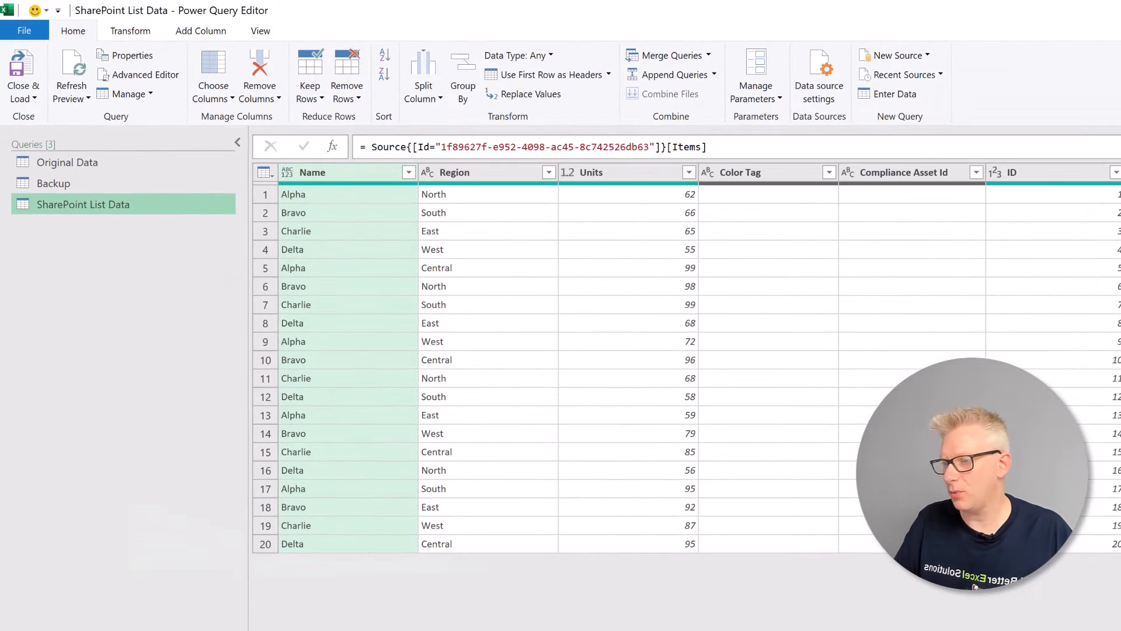
Keep only the Name, Region and Units columns, then return to Original Data.
{"action": "scroll", "scroll_direction": "right", "scroll_amount": 3}
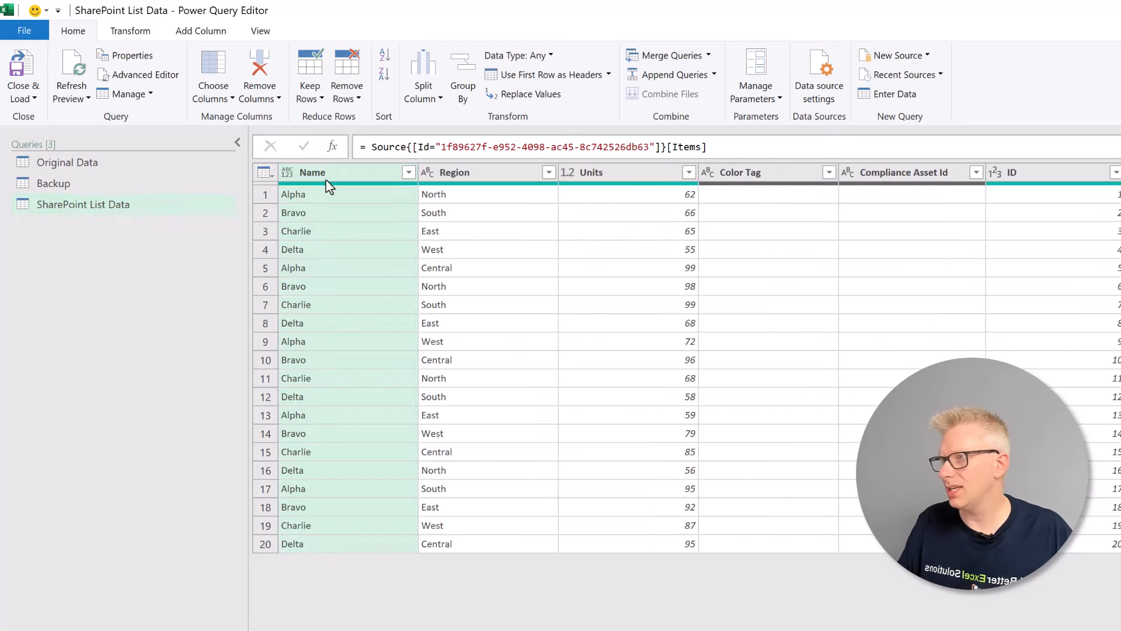
{"action": "mouse_move", "coordinate": [399, 188]}
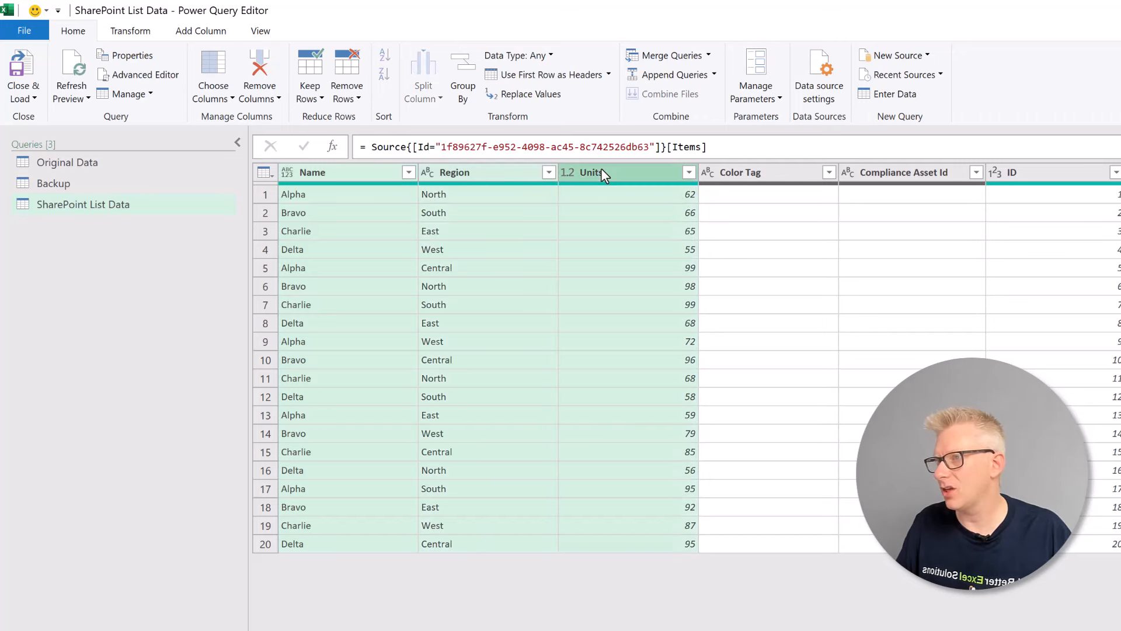
{"action": "right_click", "coordinate": [594, 171]}
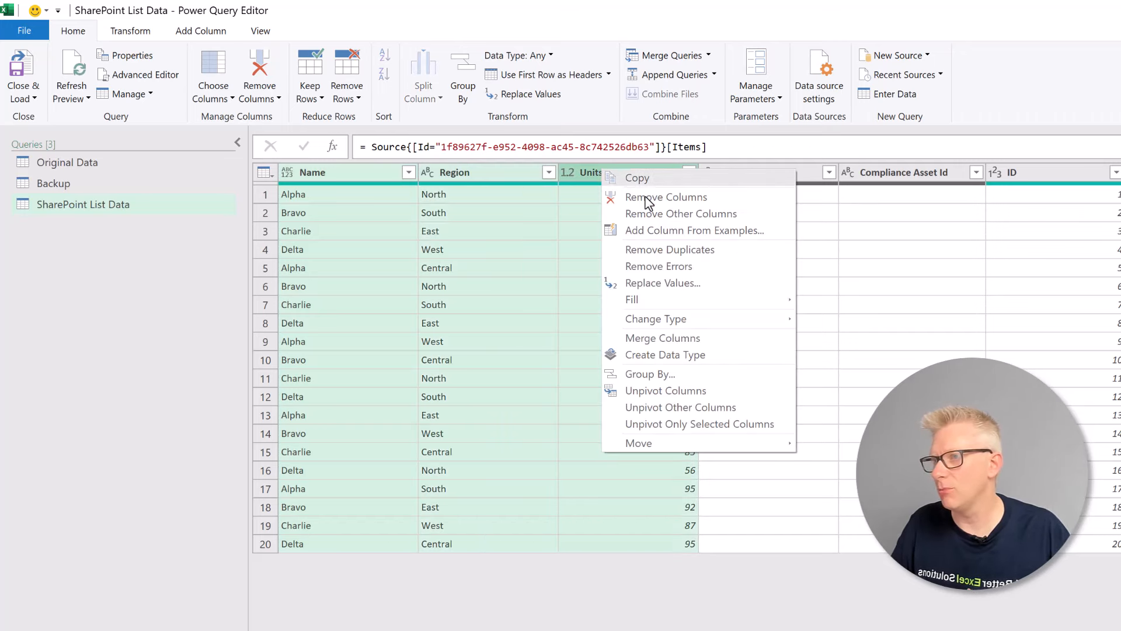
{"action": "left_click", "coordinate": [681, 213]}
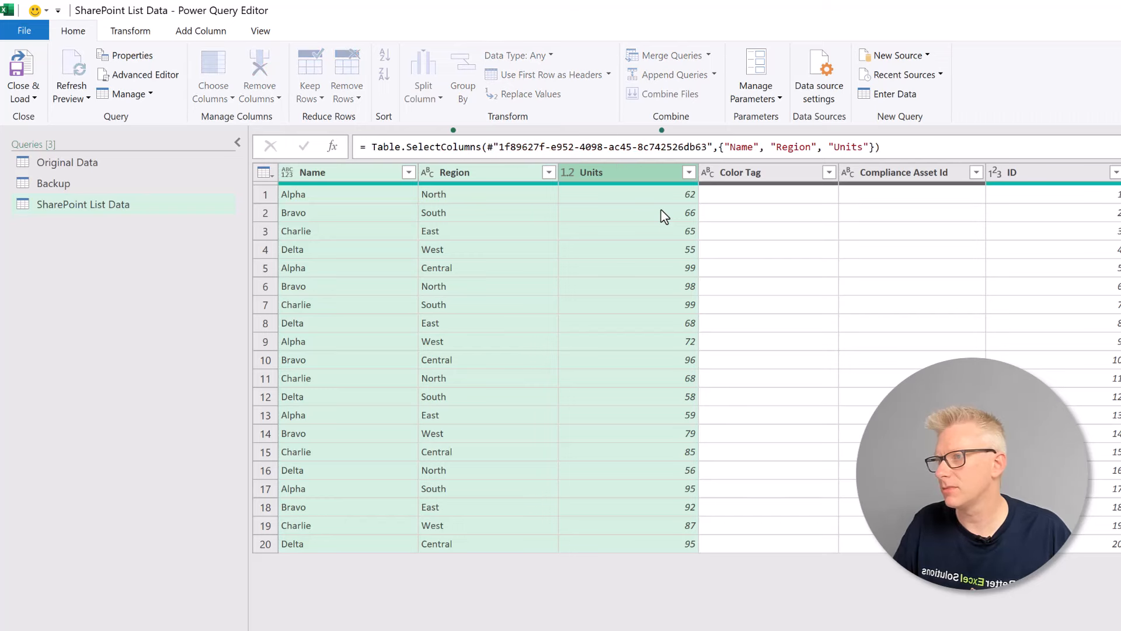
{"action": "left_click", "coordinate": [67, 162]}
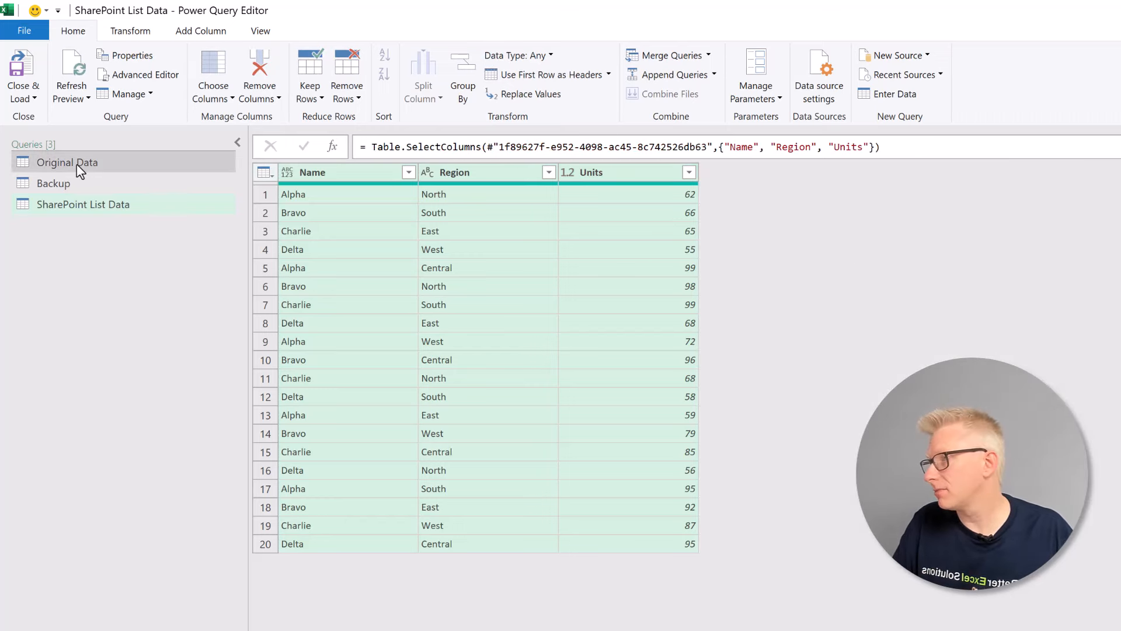
{"action": "left_click", "coordinate": [67, 162]}
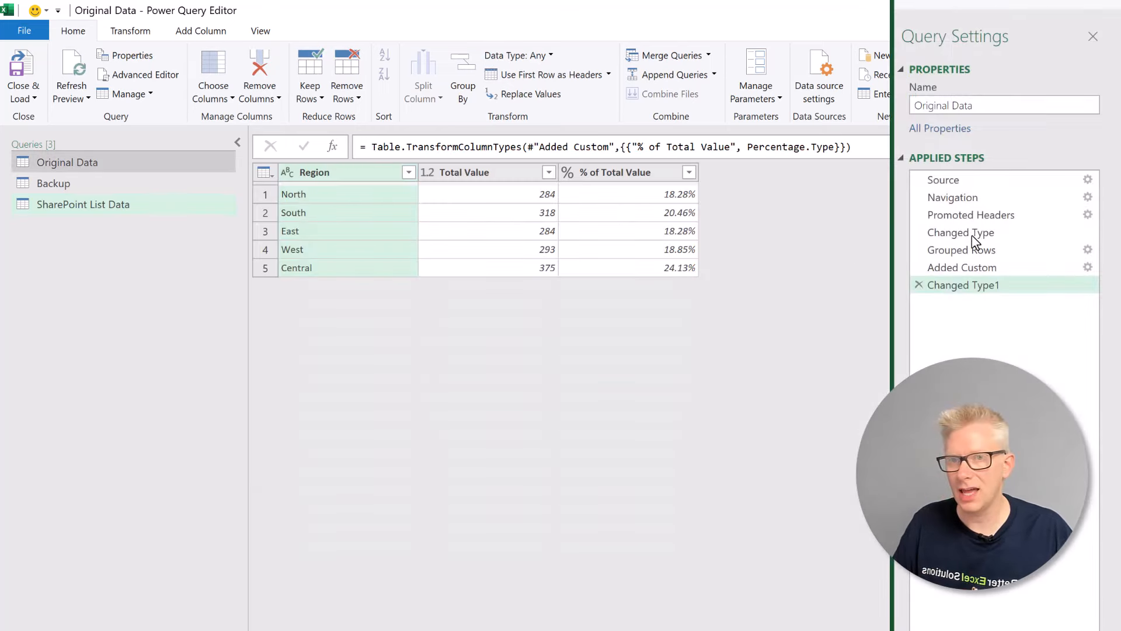
Rename Units to Value and Name to Item, comparing against Original Data's typed table.
{"action": "left_click", "coordinate": [961, 231]}
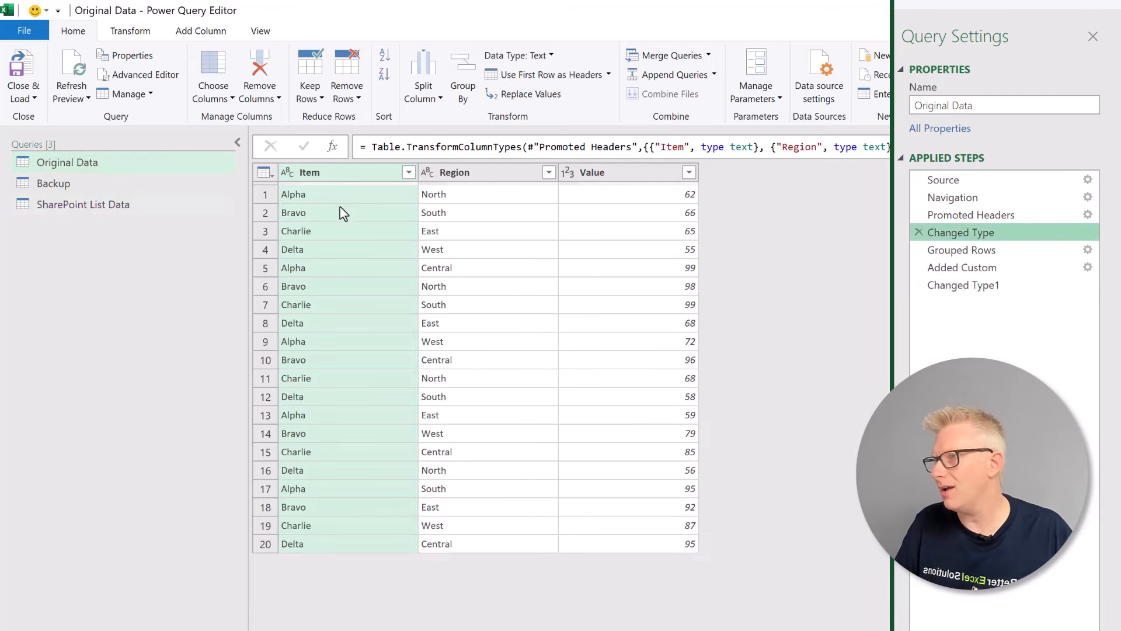
{"action": "mouse_move", "coordinate": [251, 212]}
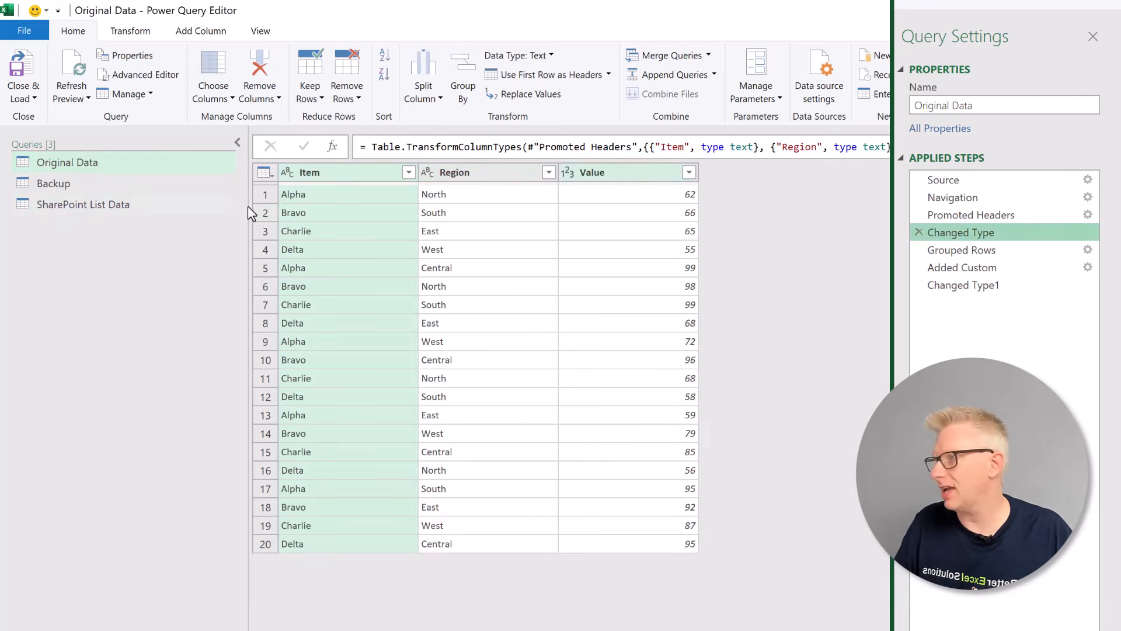
{"action": "left_click", "coordinate": [83, 203]}
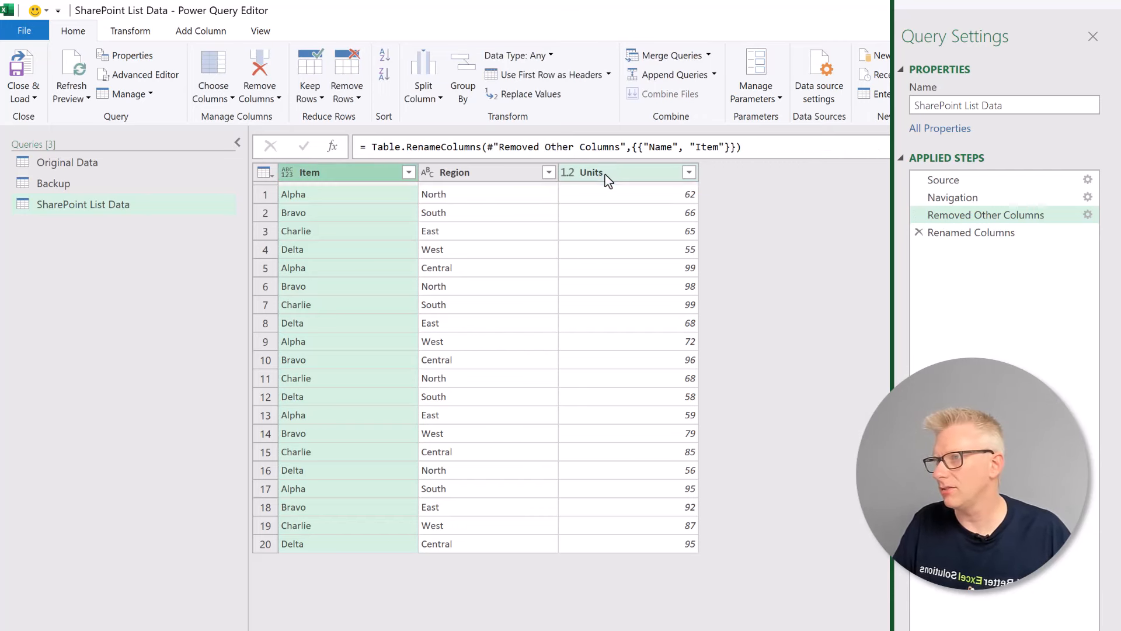
{"action": "double_click", "coordinate": [592, 173]}
{"action": "type", "text": "Value"}
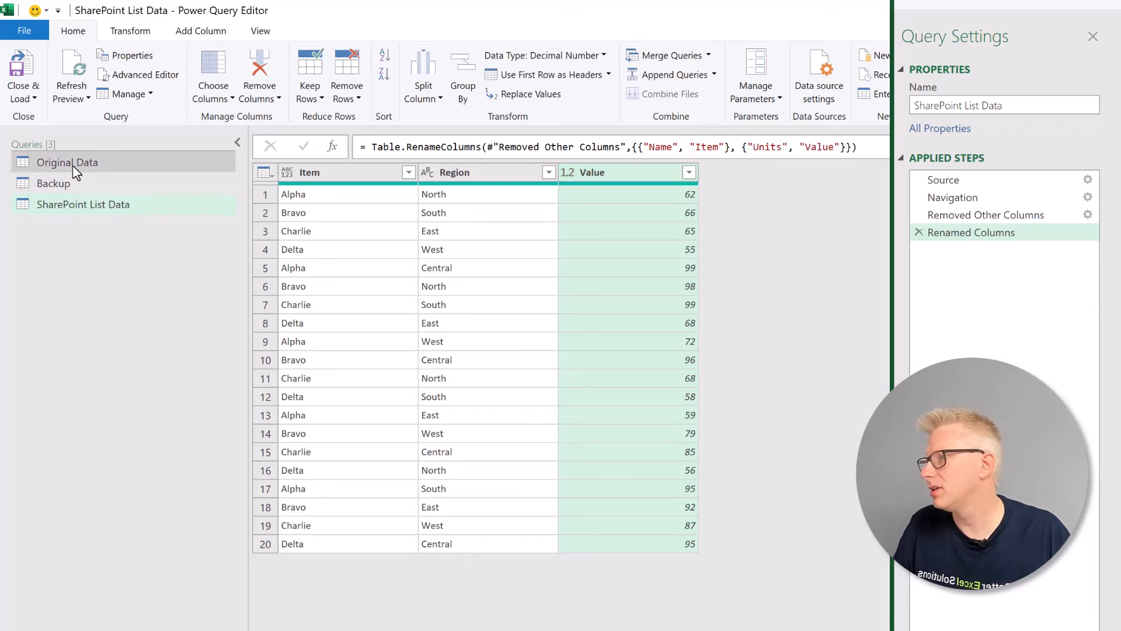
{"action": "left_click", "coordinate": [67, 163]}
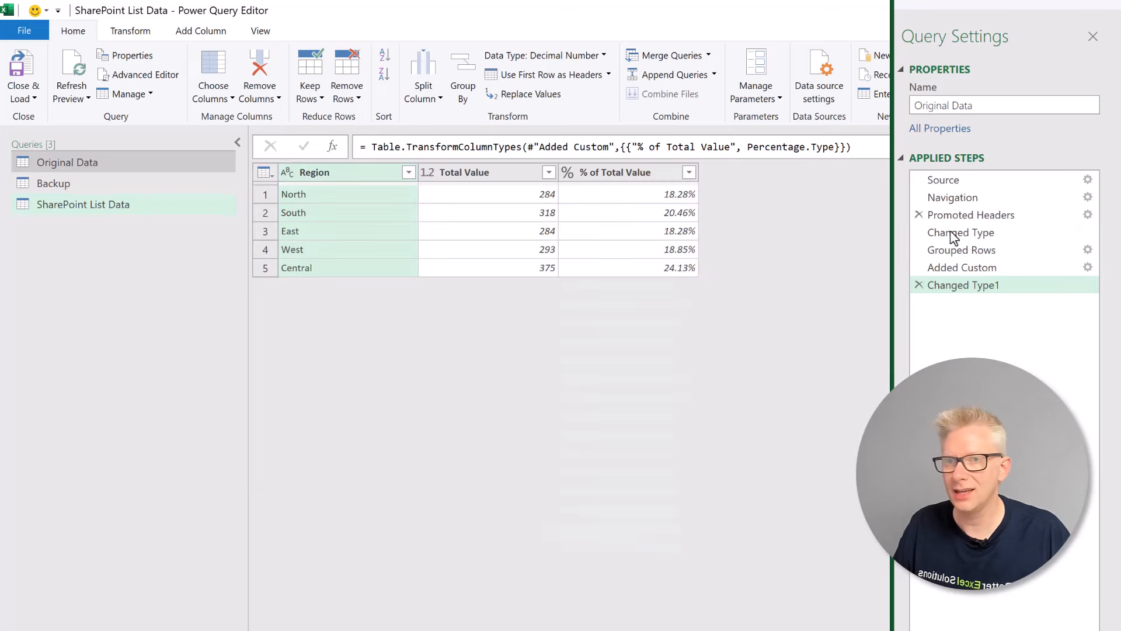
{"action": "left_click", "coordinate": [960, 232]}
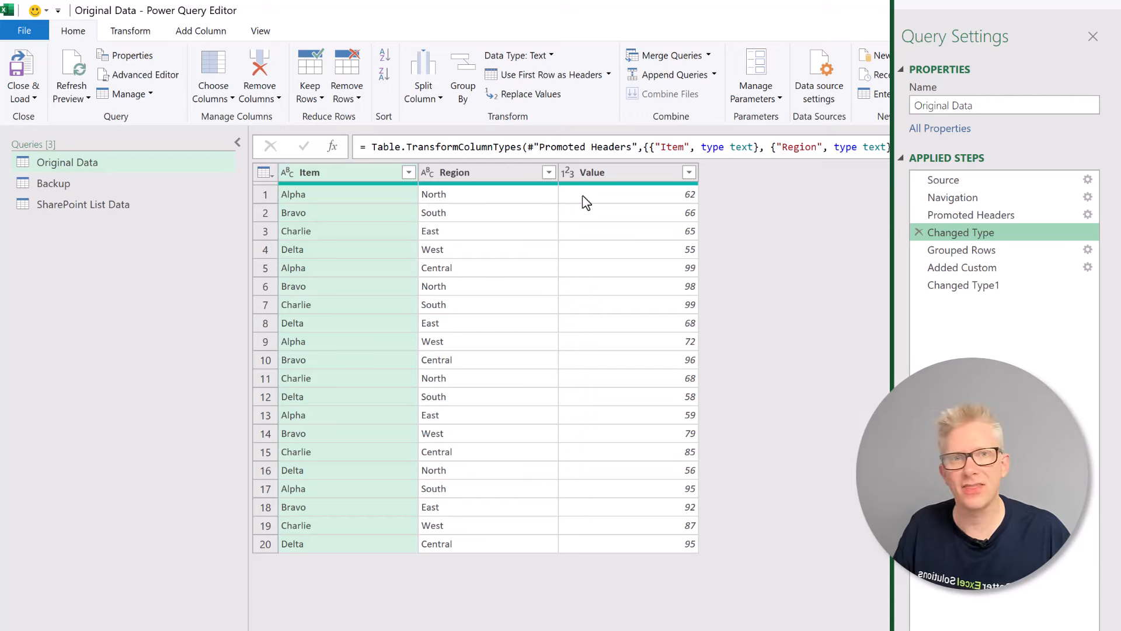
Set Item's type to Text and Value's type to Whole Number.
{"action": "left_click", "coordinate": [83, 204]}
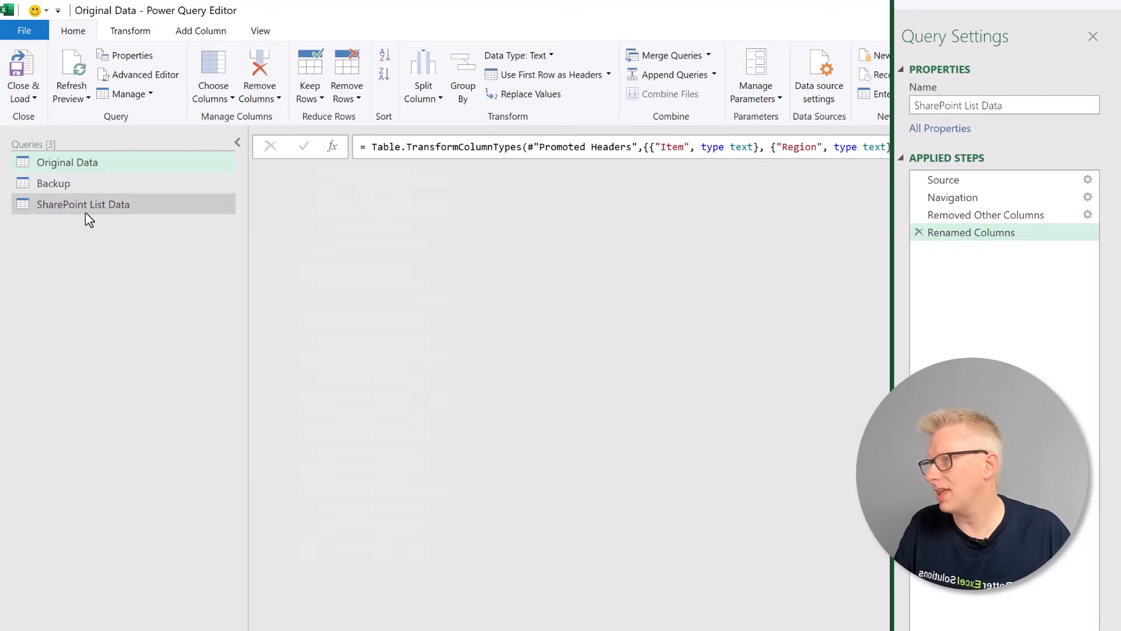
{"action": "left_click", "coordinate": [81, 203]}
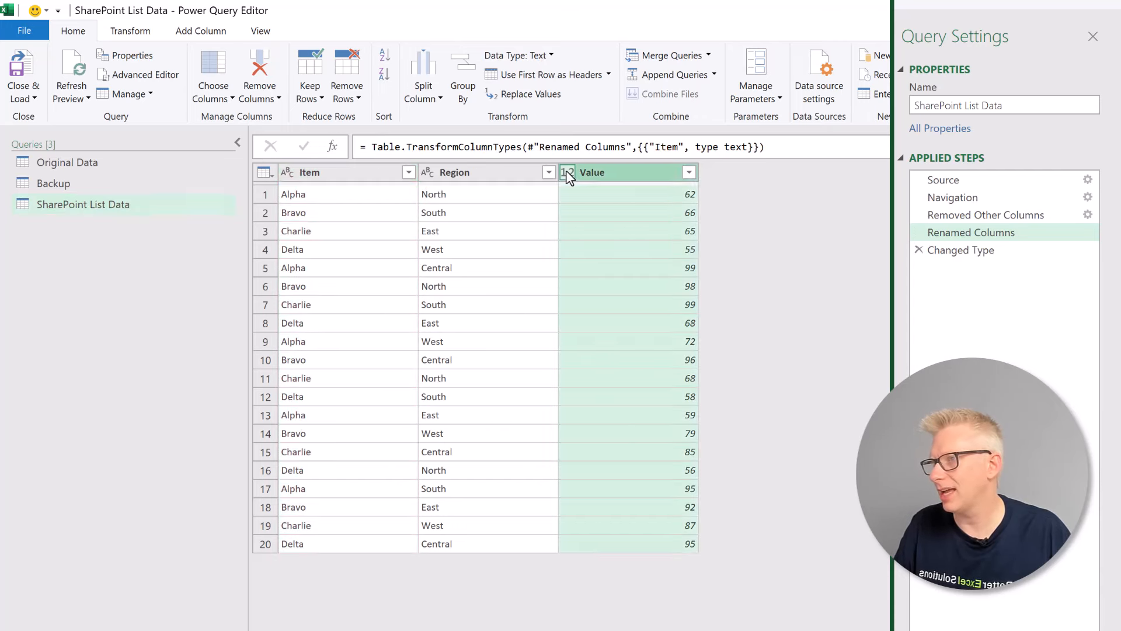
{"action": "left_click", "coordinate": [567, 171]}
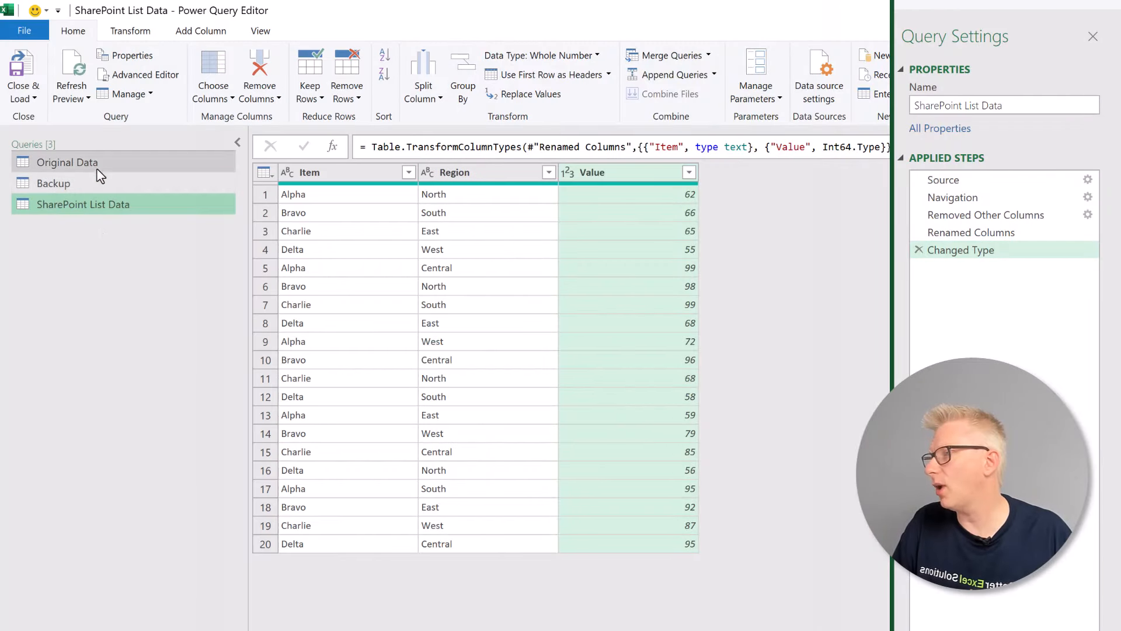
View Original Data's full code in the Advanced Editor, highlighting steps from Grouped Rows onward.
{"action": "left_click", "coordinate": [66, 162]}
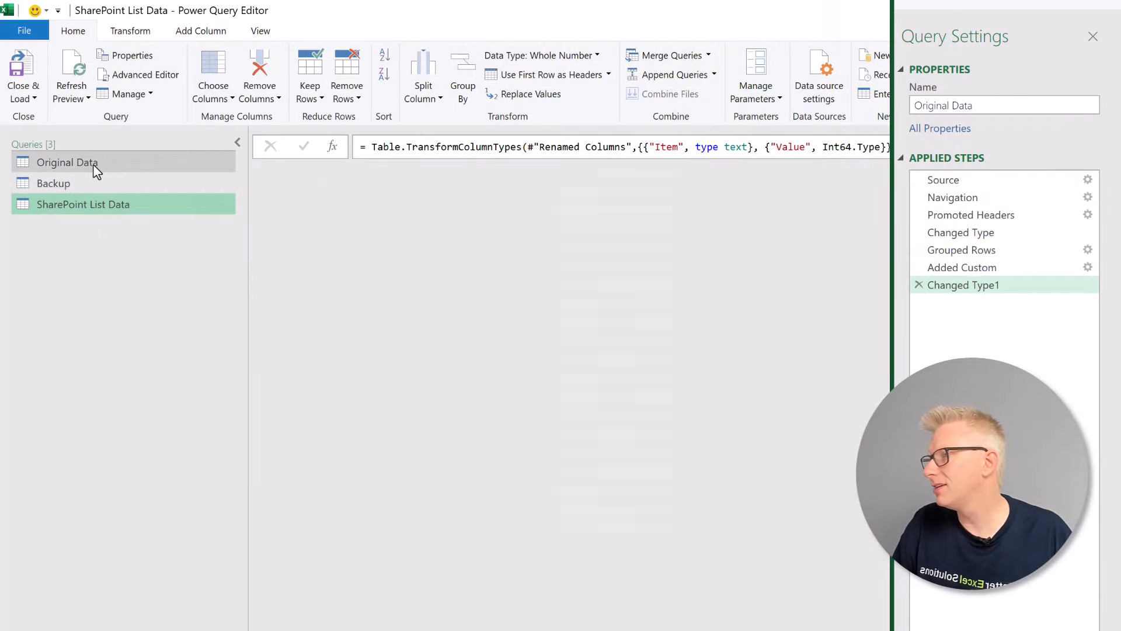
{"action": "left_click", "coordinate": [67, 162]}
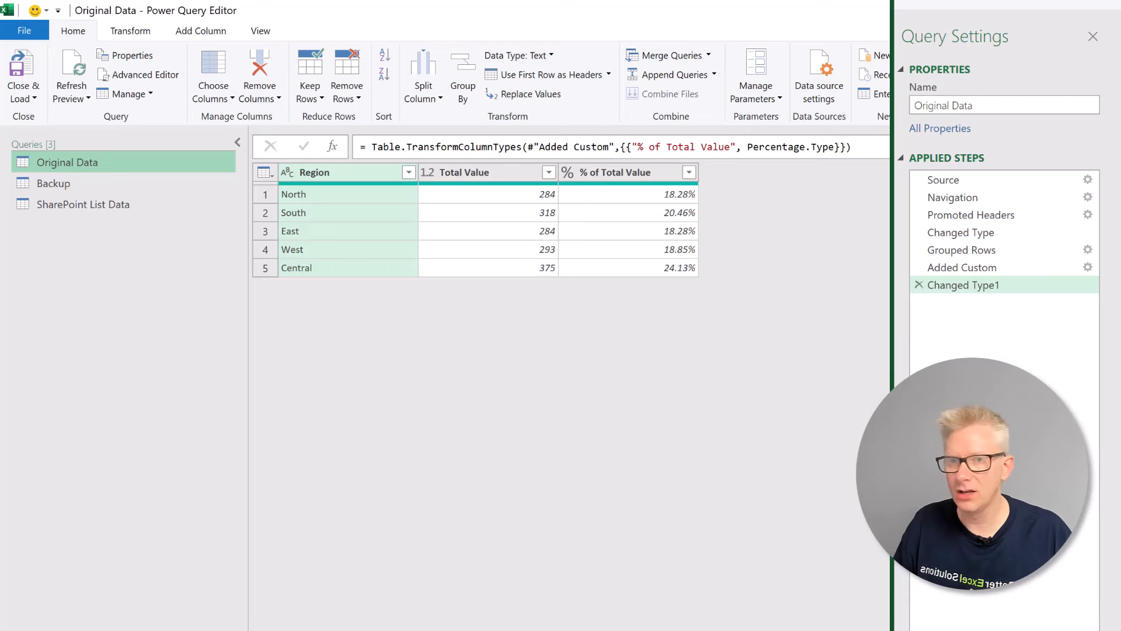
{"action": "mouse_move", "coordinate": [960, 232]}
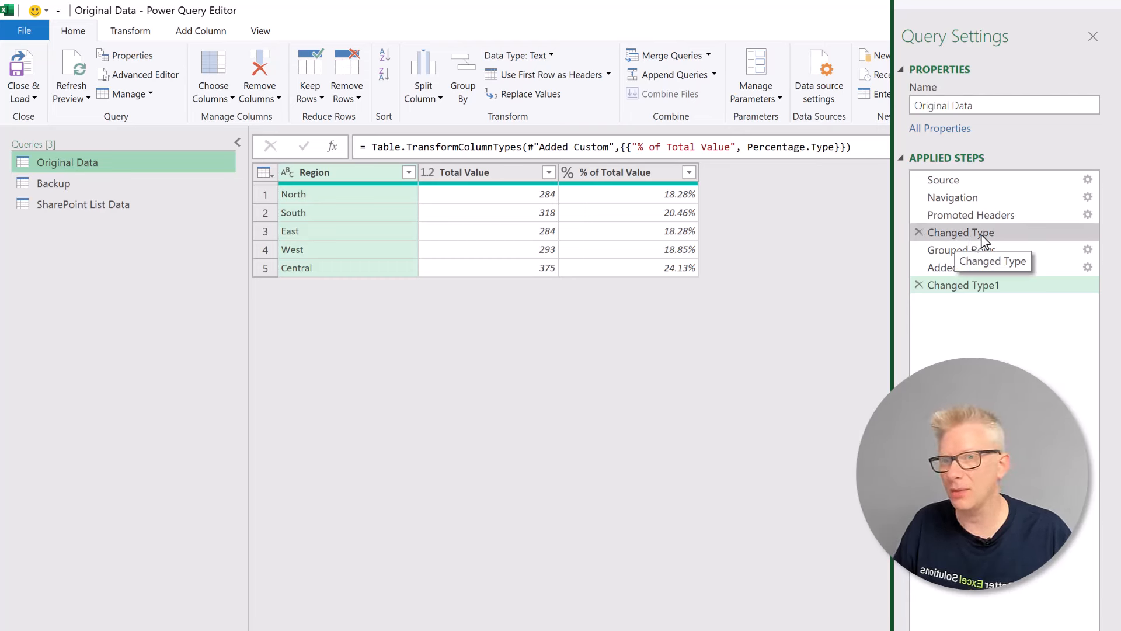
{"action": "left_click", "coordinate": [259, 31]}
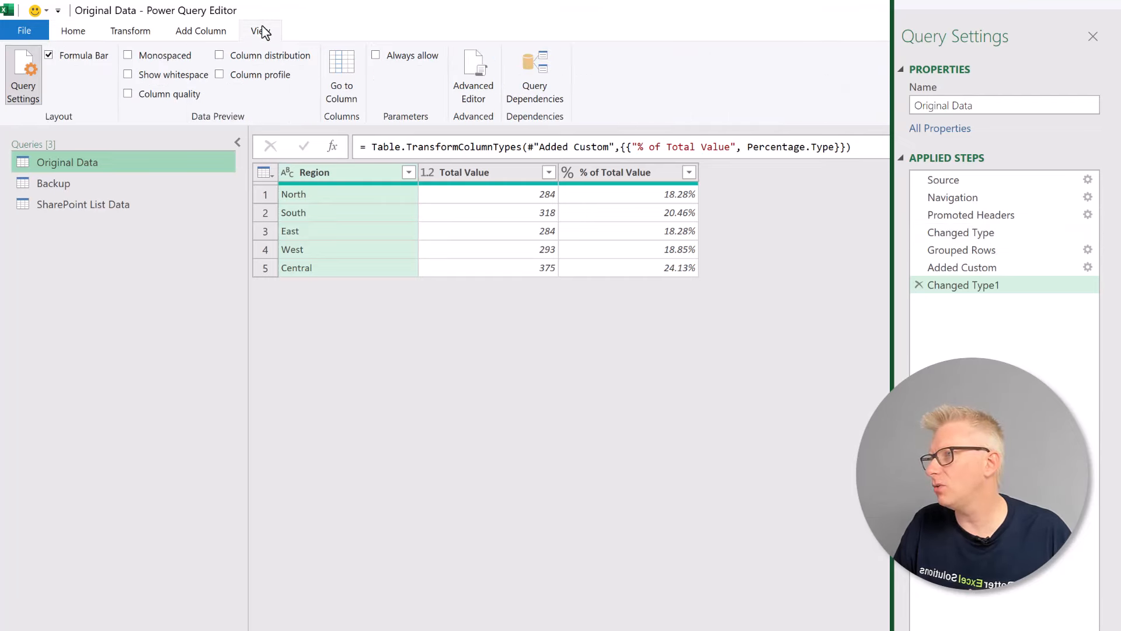
{"action": "left_click", "coordinate": [473, 75]}
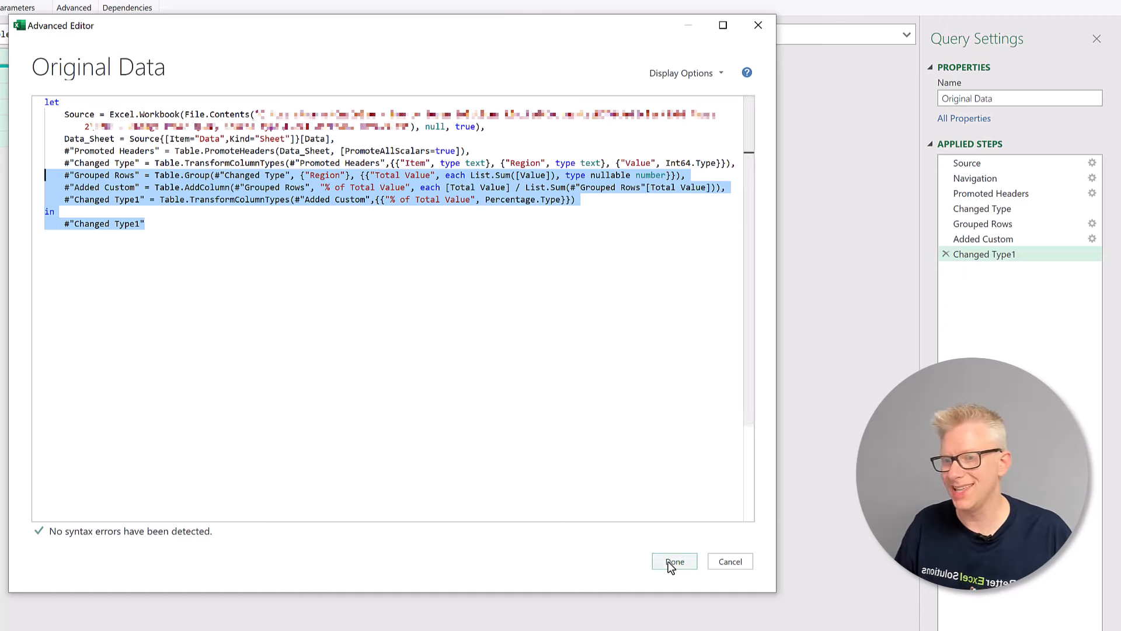
{"action": "left_click", "coordinate": [672, 562]}
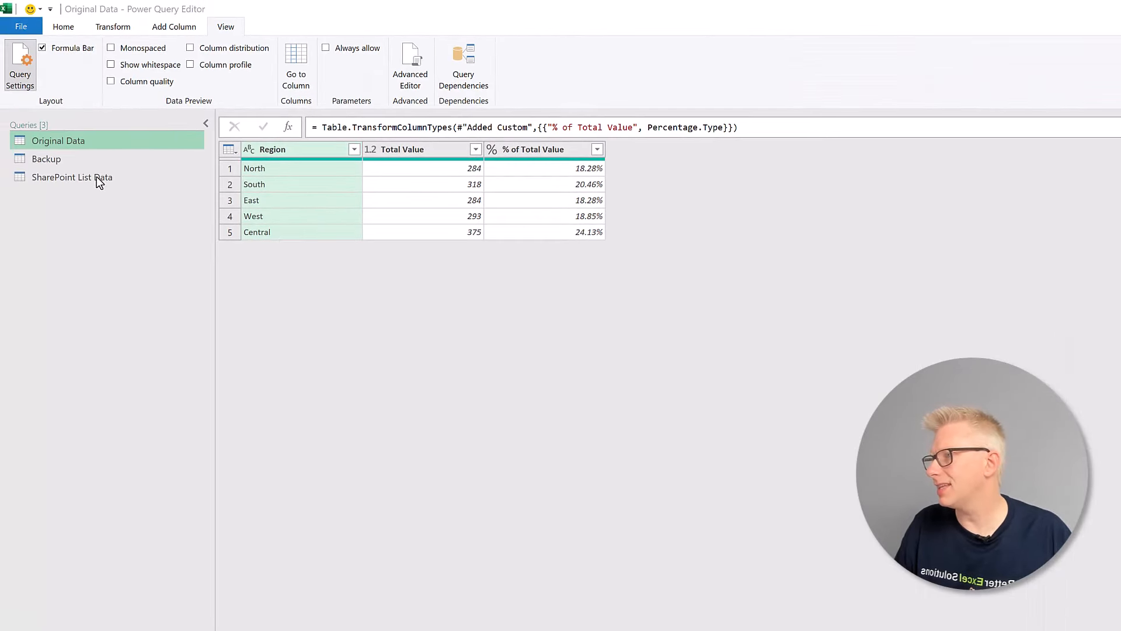
Paste the Grouped Rows, Added Custom and Changed Type1 steps into SharePoint List Data's code and fix step references.
{"action": "left_click", "coordinate": [71, 178]}
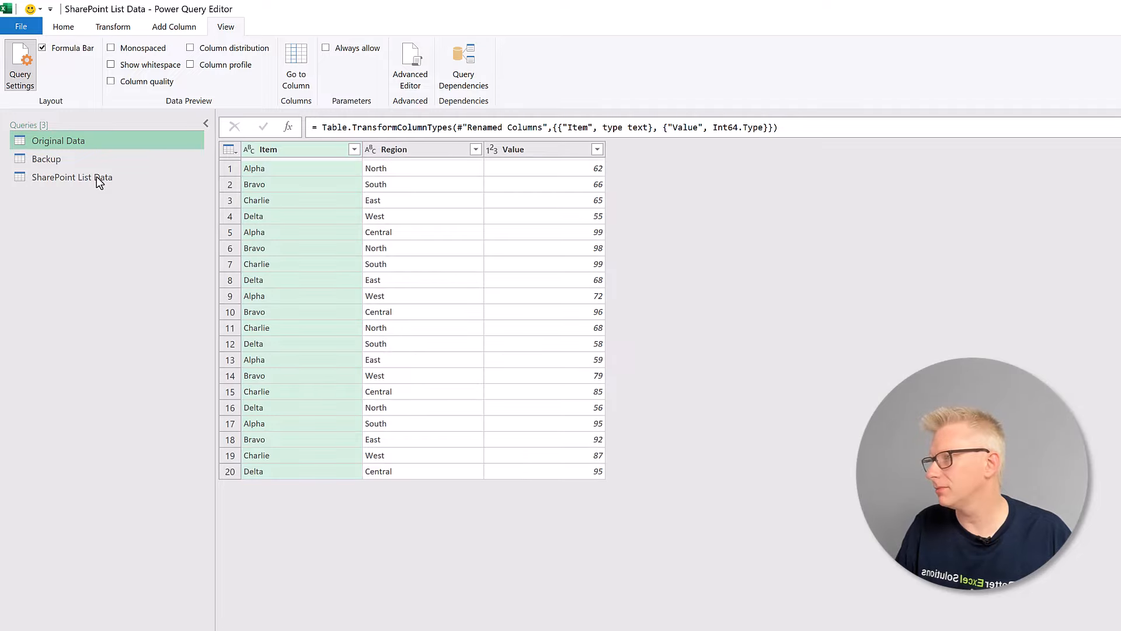
{"action": "left_click", "coordinate": [72, 176]}
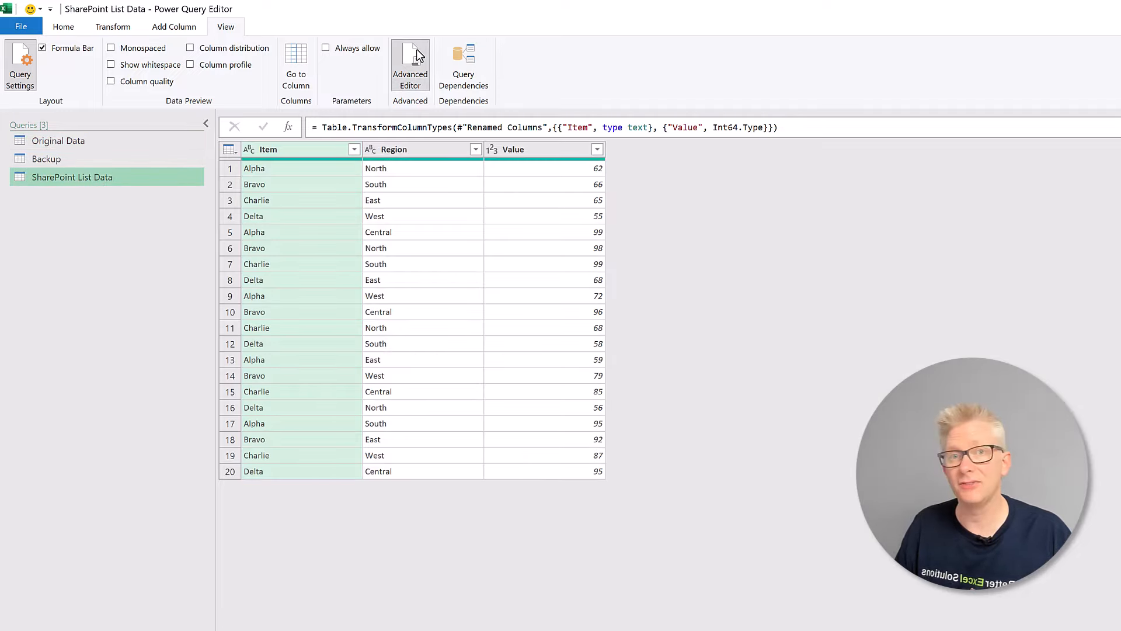
{"action": "left_click", "coordinate": [410, 64]}
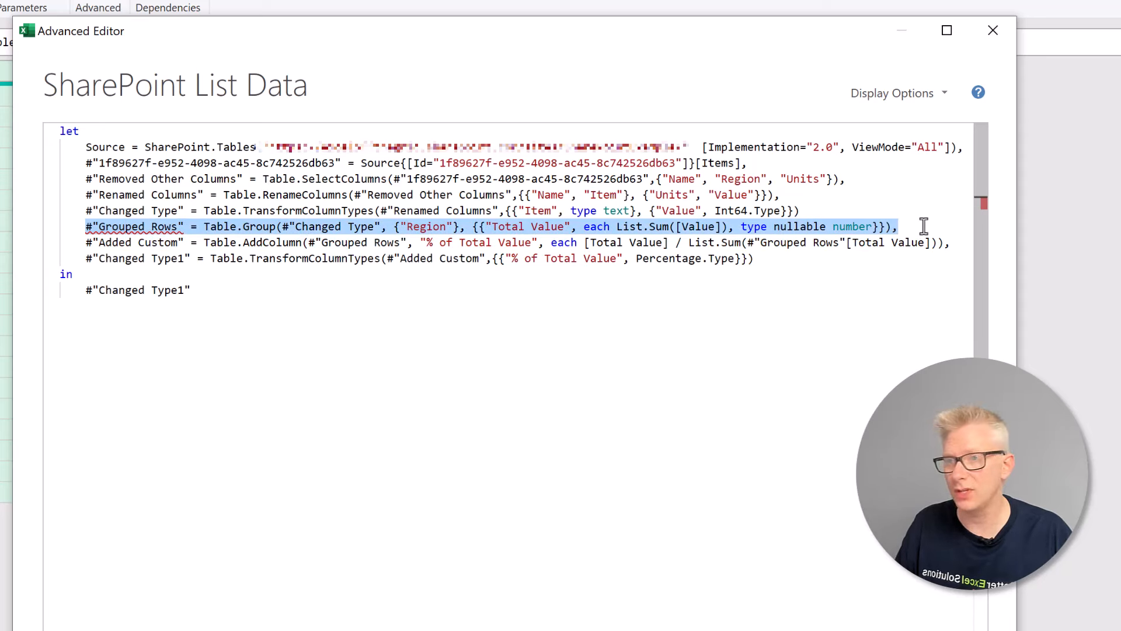
{"action": "left_click", "coordinate": [802, 211]}
{"action": "type", "text": ","}
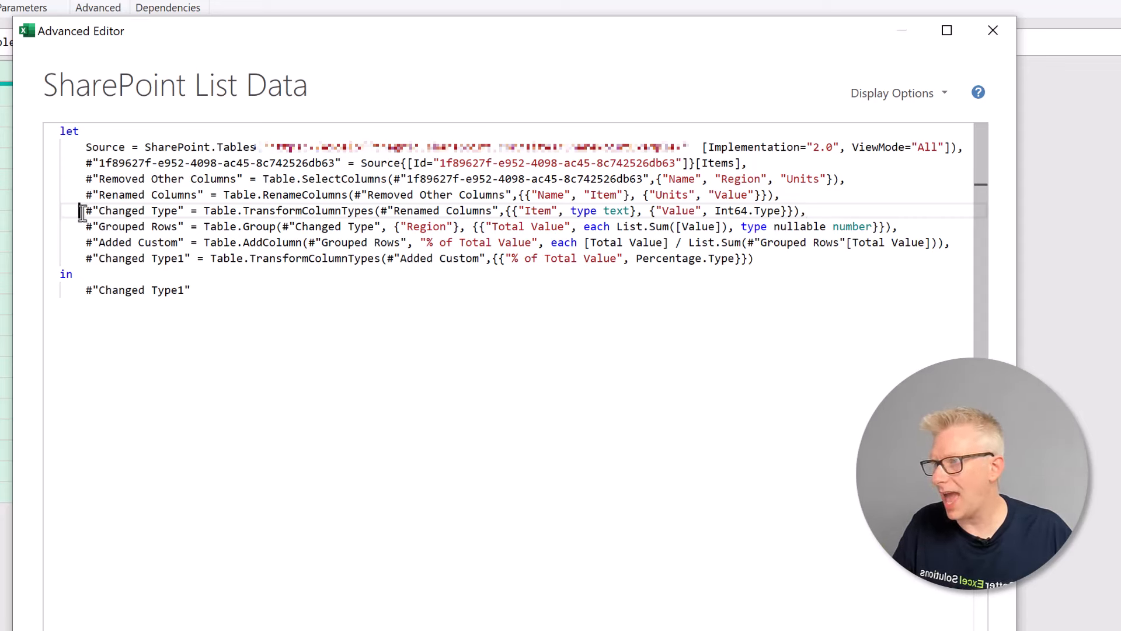
{"action": "double_click", "coordinate": [132, 210]}
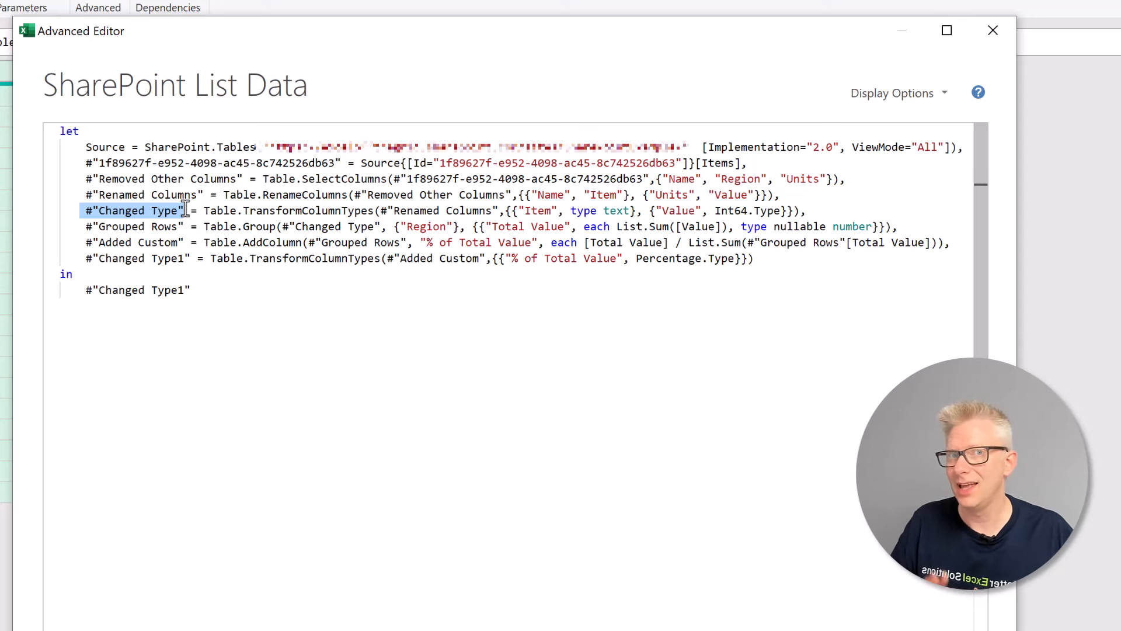
{"action": "mouse_move", "coordinate": [257, 241]}
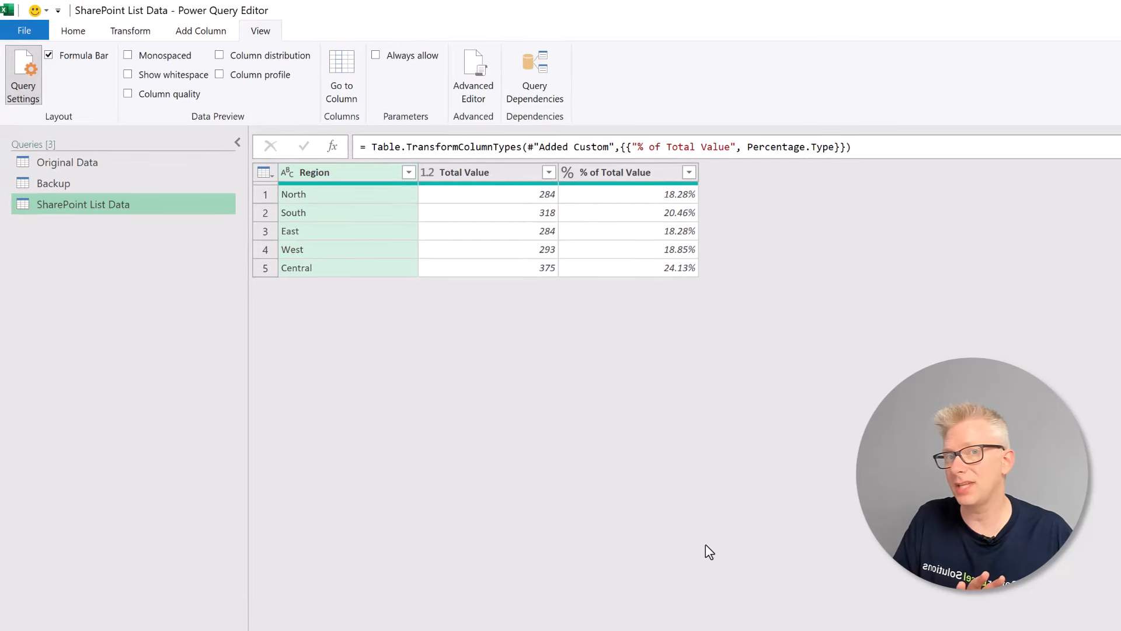
{"action": "mouse_move", "coordinate": [375, 285]}
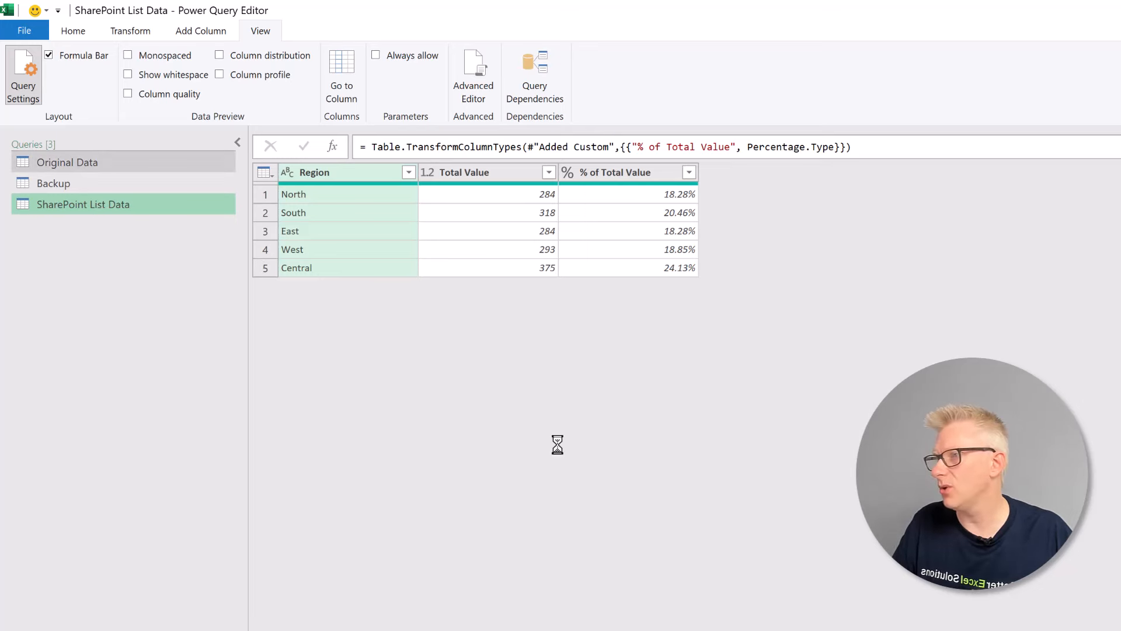
Show the Original Data query to compare its grouped Region totals.
{"action": "left_click", "coordinate": [66, 161]}
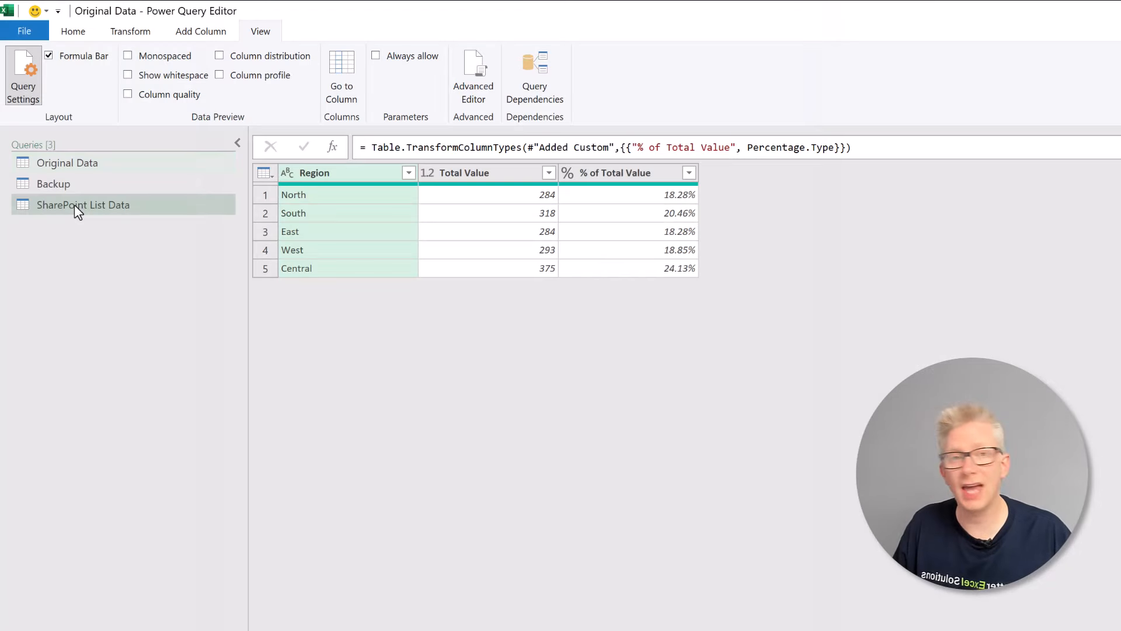
Select and copy SharePoint List Data's complete code in the Advanced Editor.
{"action": "left_click", "coordinate": [81, 205]}
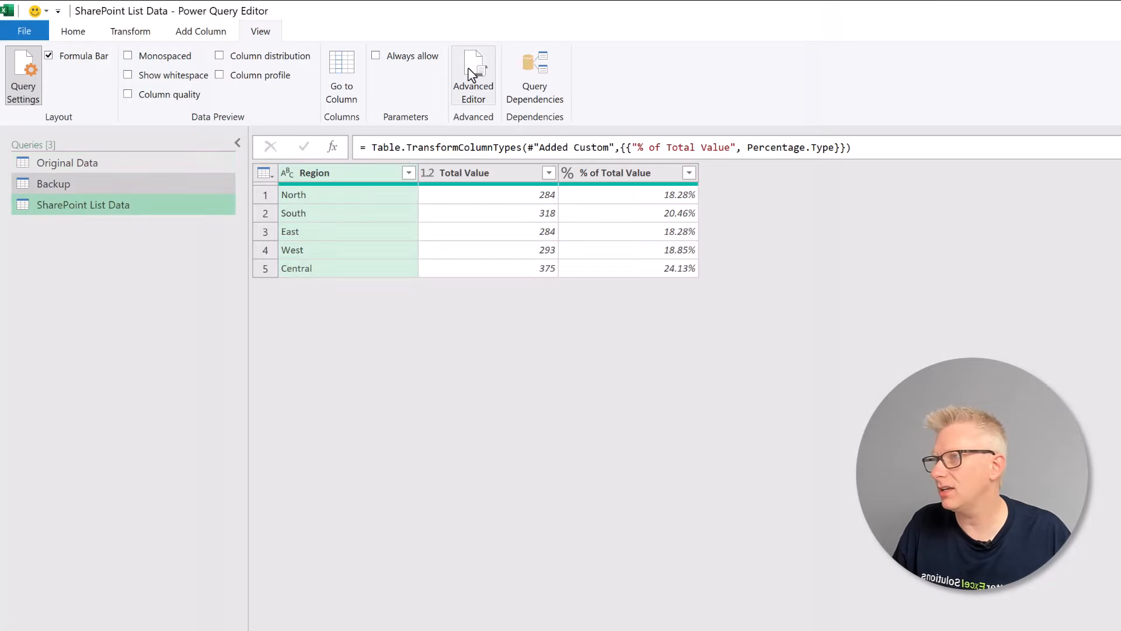
{"action": "left_click", "coordinate": [473, 75]}
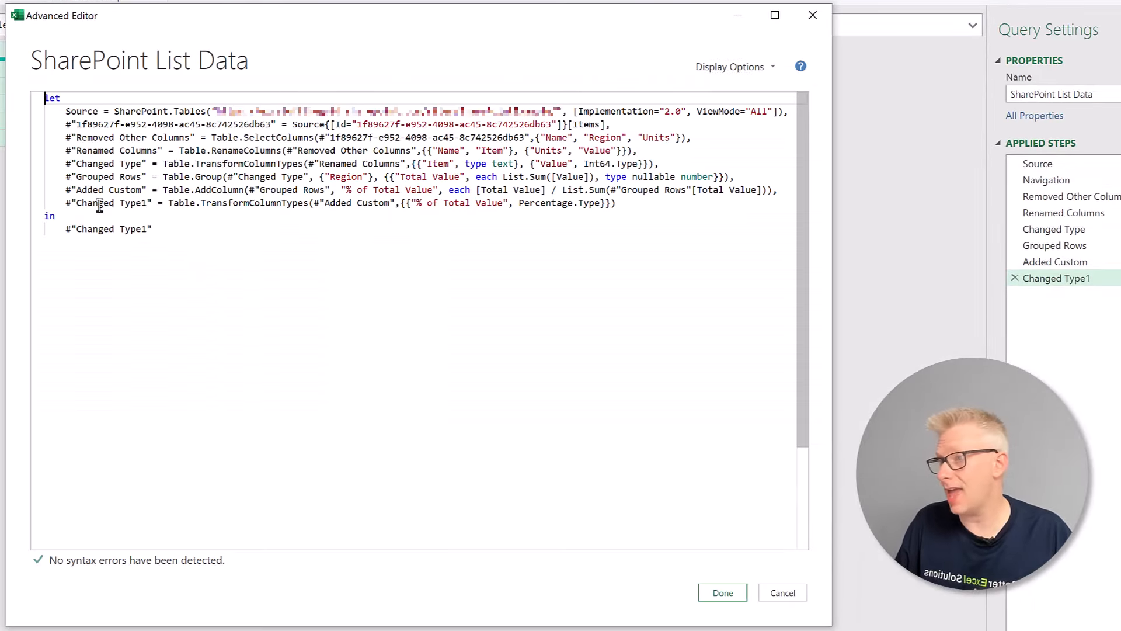
{"action": "key", "text": "ctrl+a"}
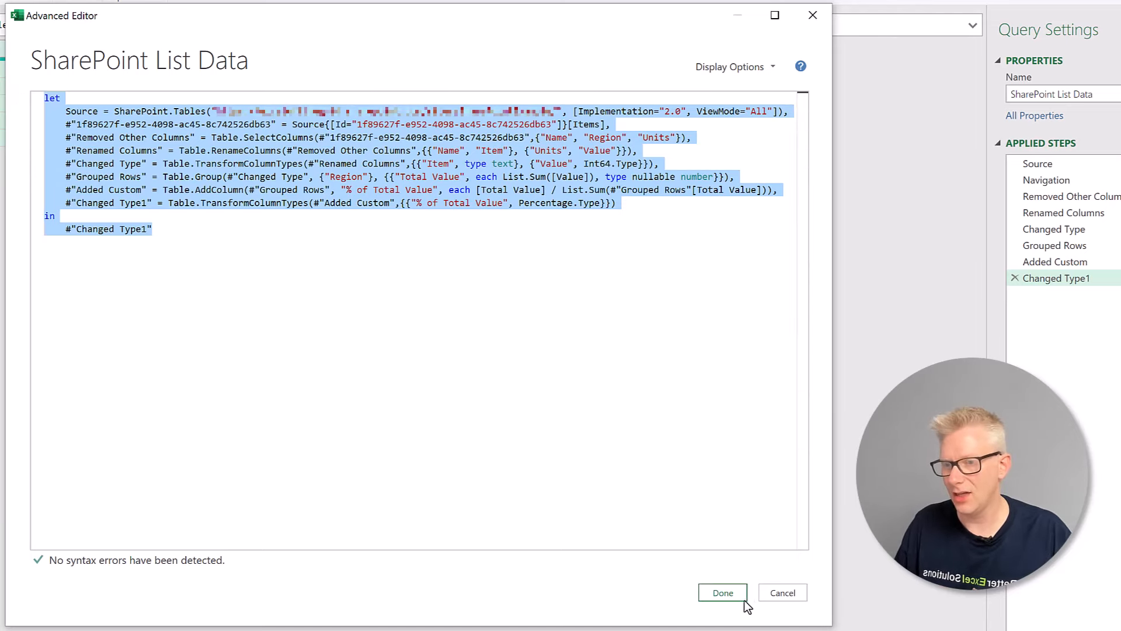
{"action": "left_click", "coordinate": [722, 593]}
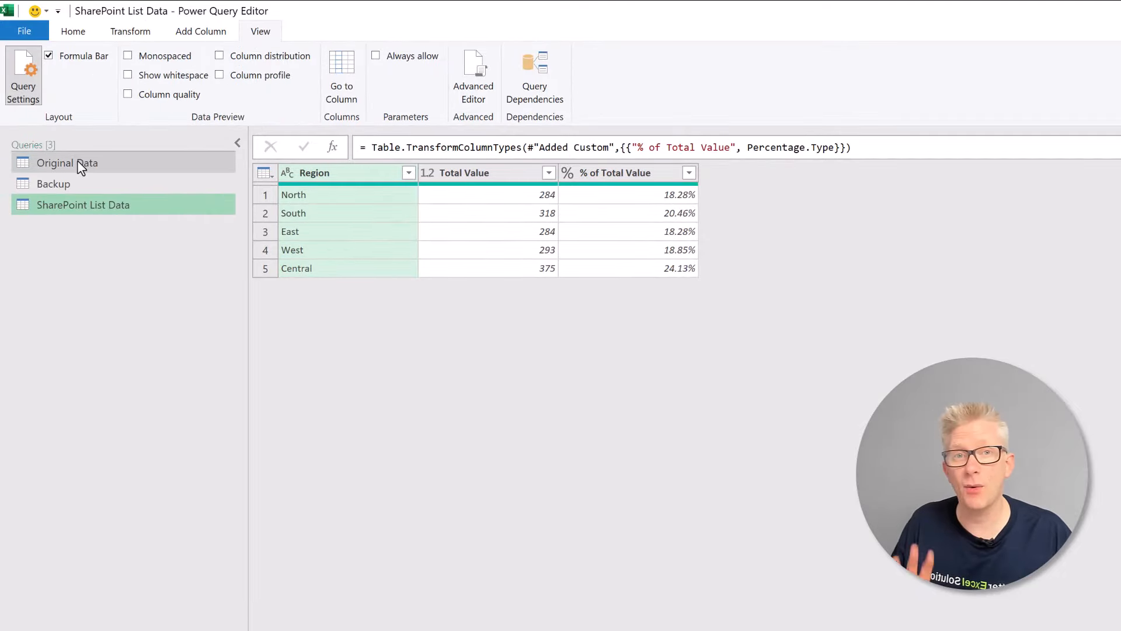
Replace Original Data's code with the copied SharePoint-sourced code and commit it.
{"action": "left_click", "coordinate": [66, 162]}
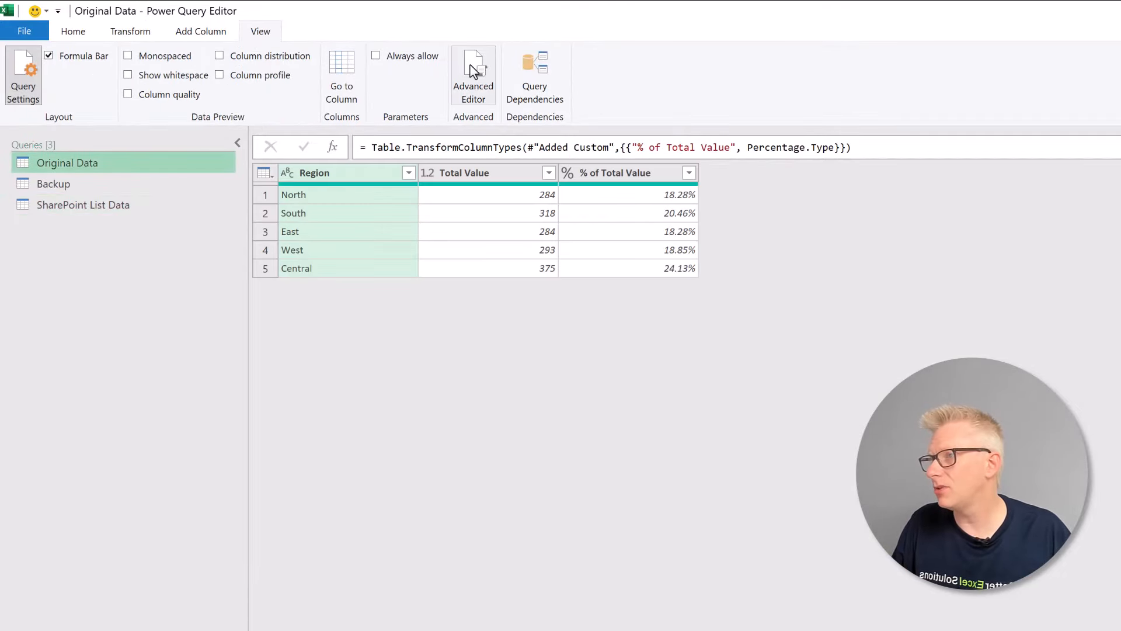
{"action": "left_click", "coordinate": [473, 75]}
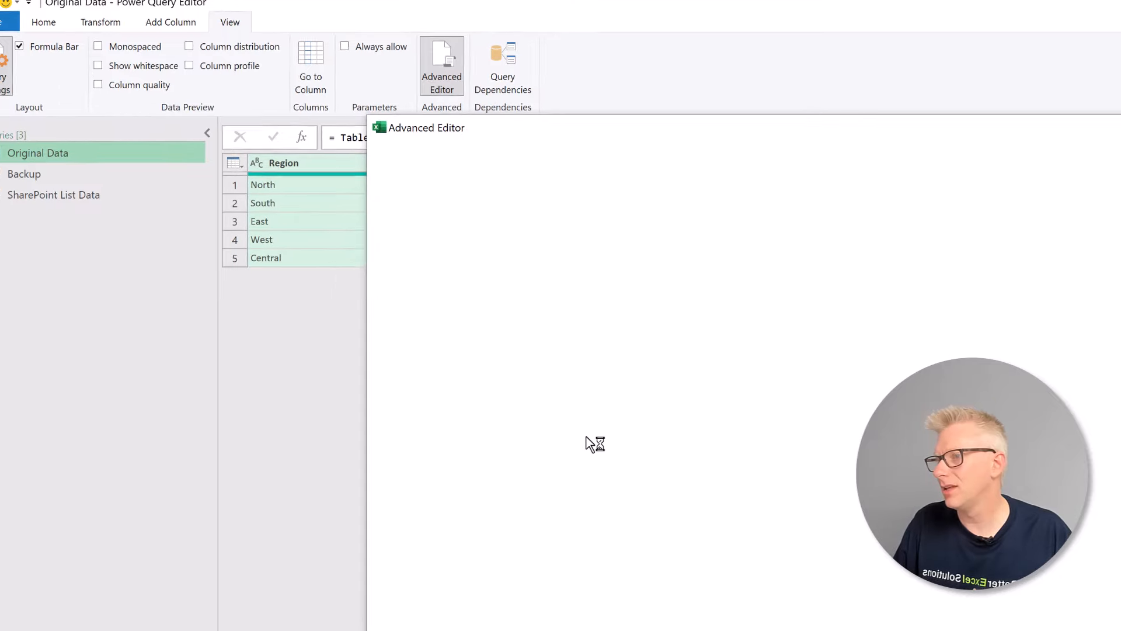
{"action": "left_click", "coordinate": [442, 65]}
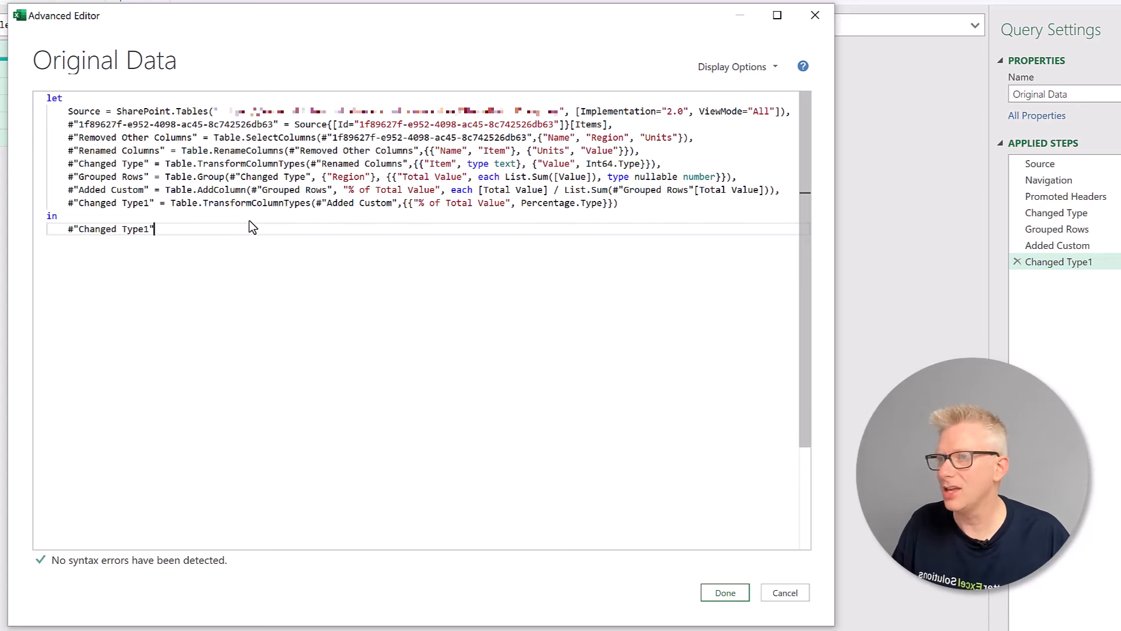
{"action": "mouse_move", "coordinate": [292, 269]}
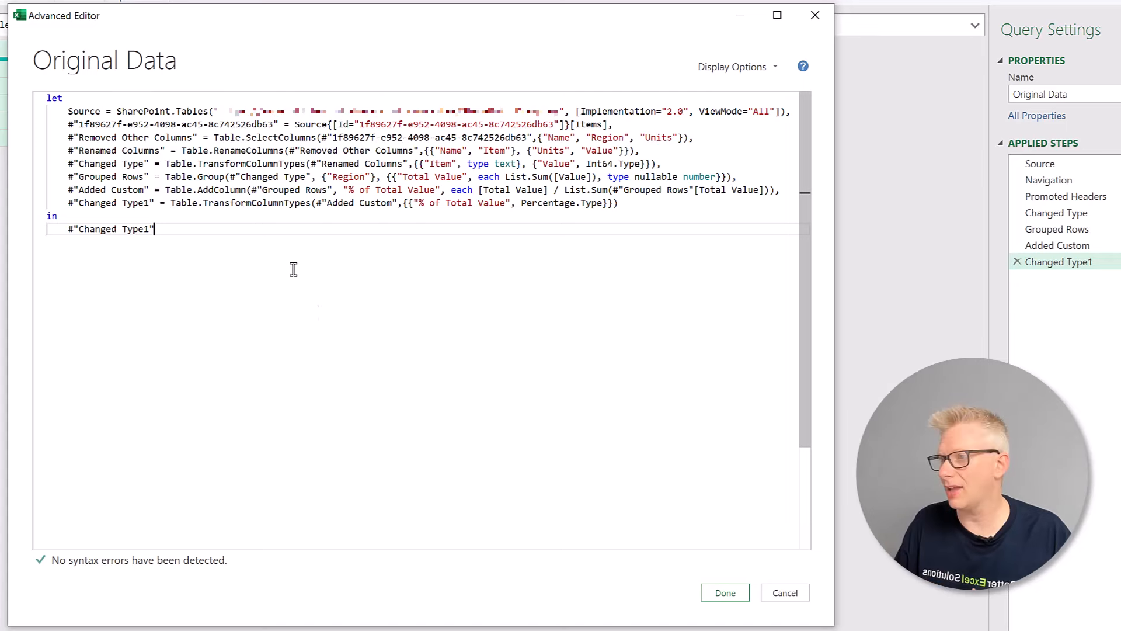
{"action": "mouse_move", "coordinate": [724, 592]}
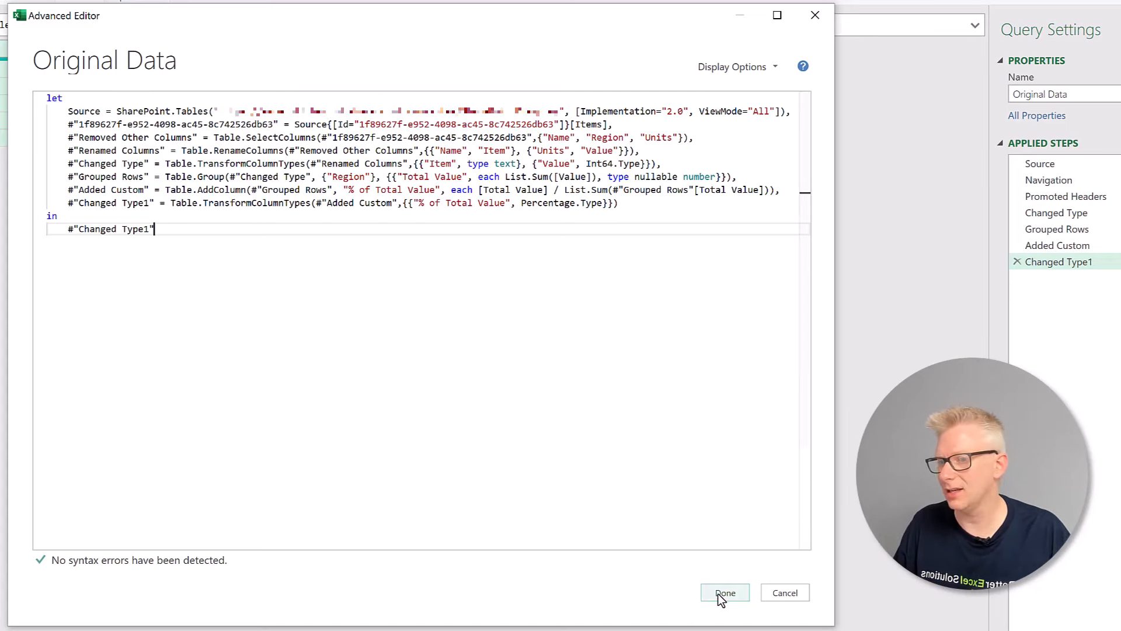
{"action": "left_click", "coordinate": [724, 592]}
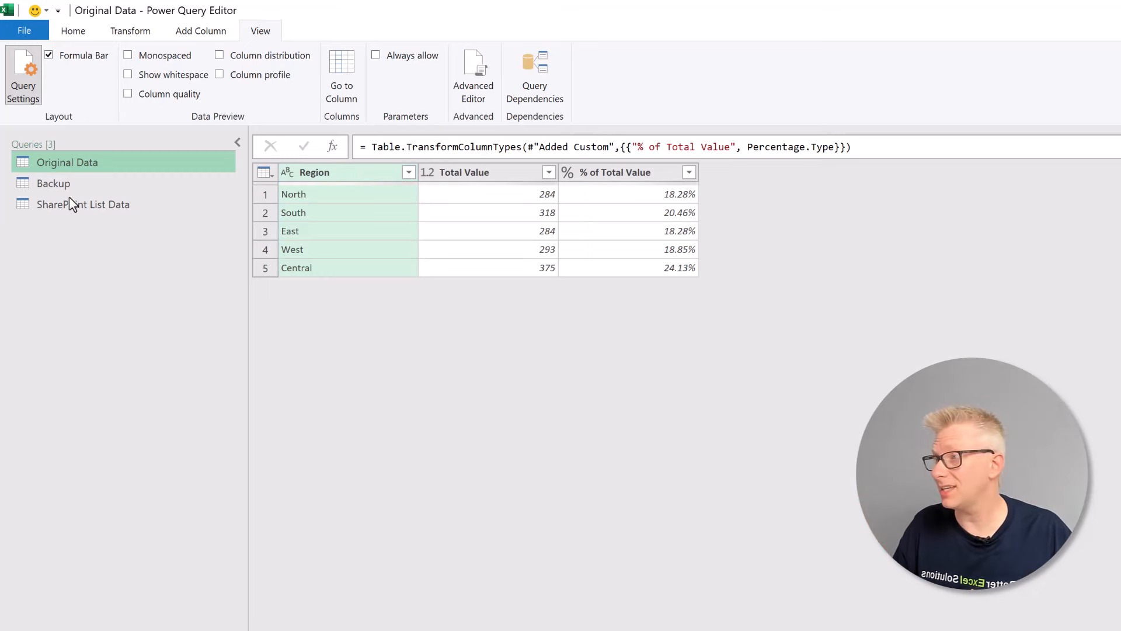
{"action": "mouse_move", "coordinate": [82, 203]}
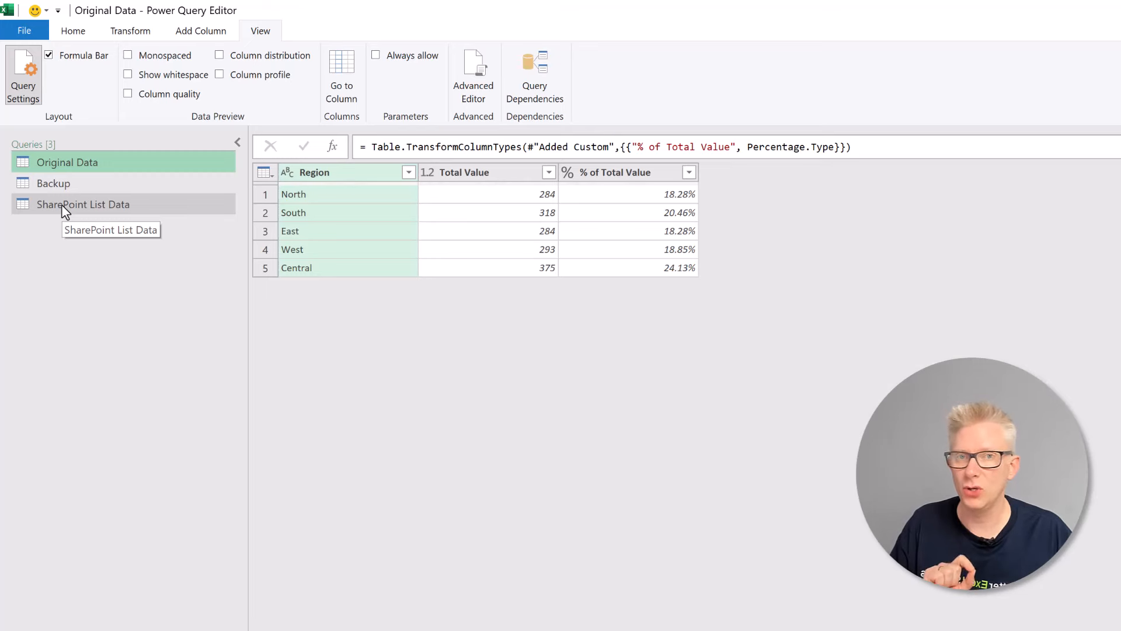
{"action": "mouse_move", "coordinate": [139, 183]}
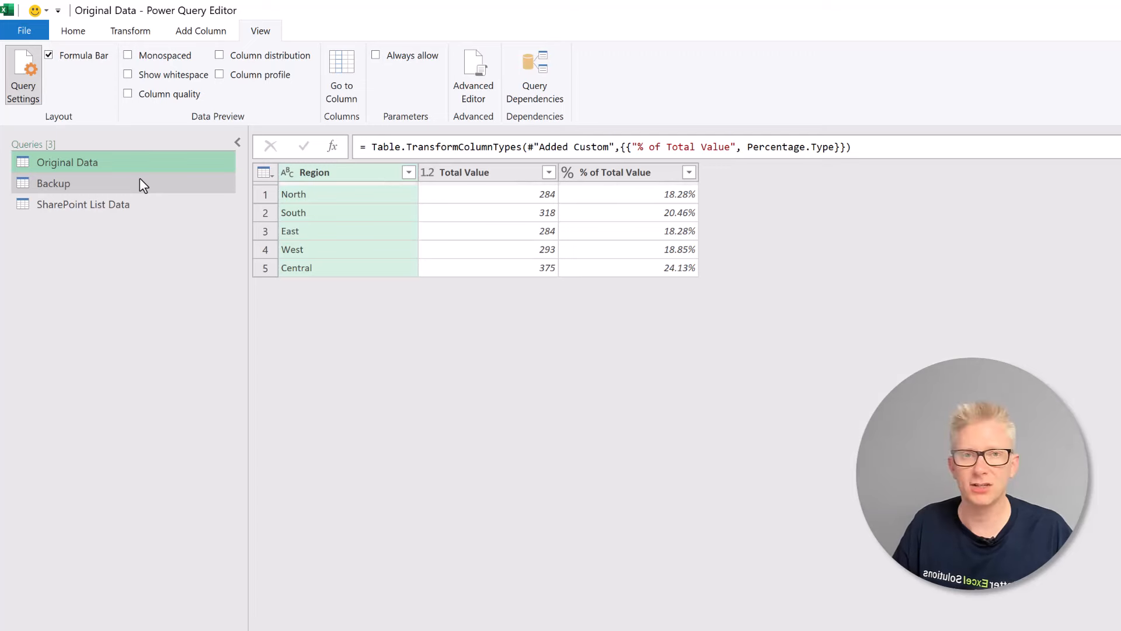
Display the SharePoint List Data query with its five-region totals and percentages.
{"action": "left_click", "coordinate": [82, 203]}
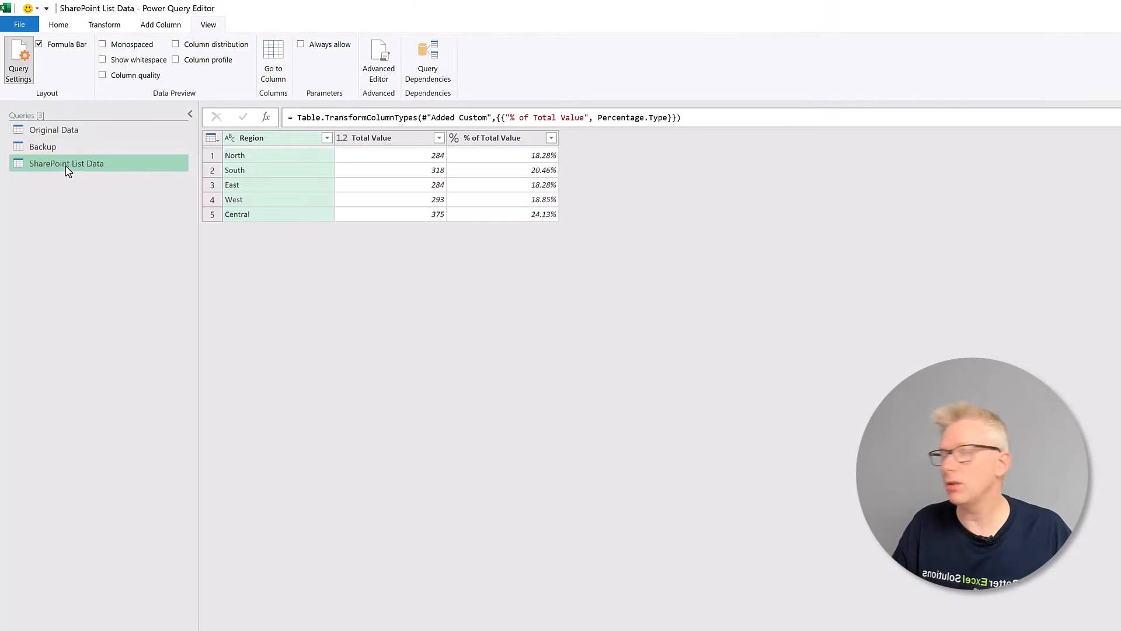
Delete the SharePoint List Data and Backup queries, confirming the deletion, leaving only Original Data.
{"action": "right_click", "coordinate": [66, 164]}
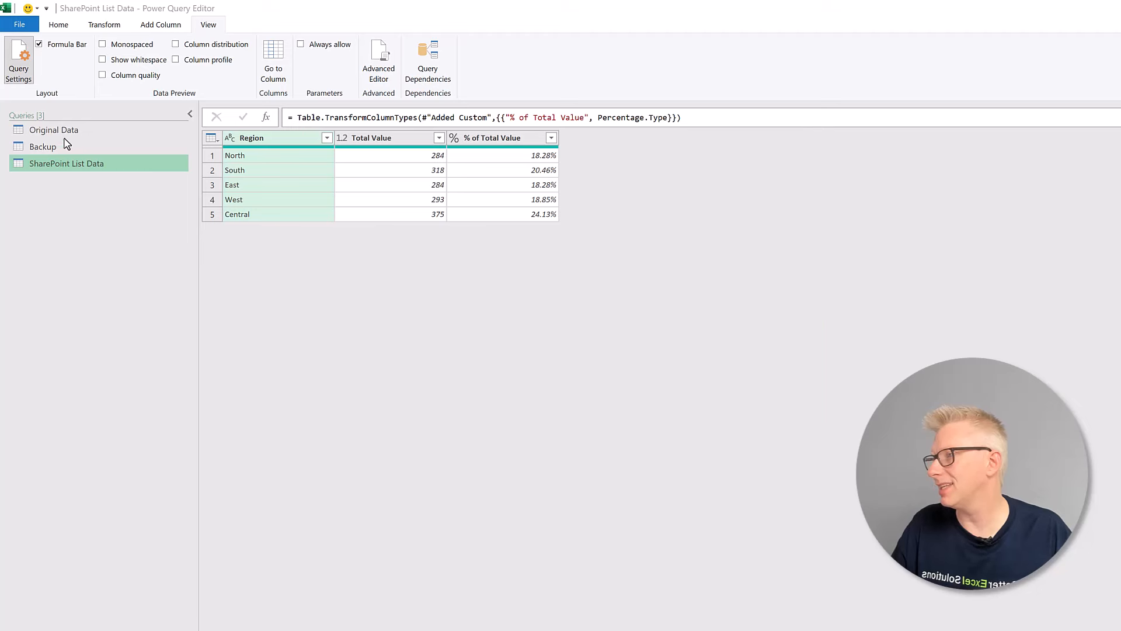
{"action": "right_click", "coordinate": [42, 147]}
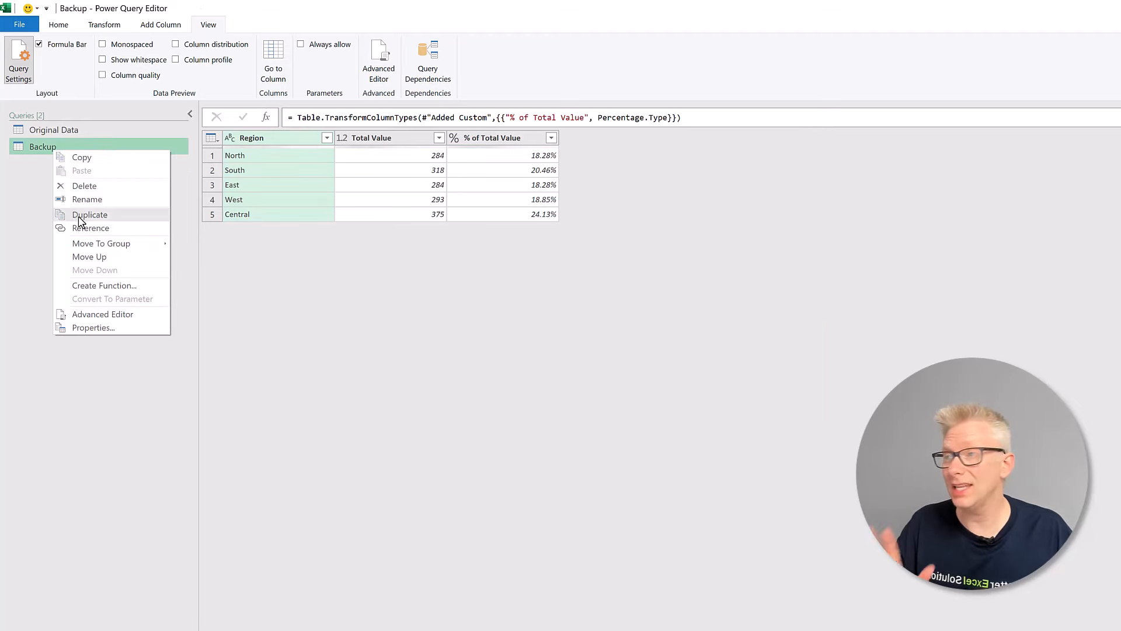
{"action": "left_click", "coordinate": [85, 185]}
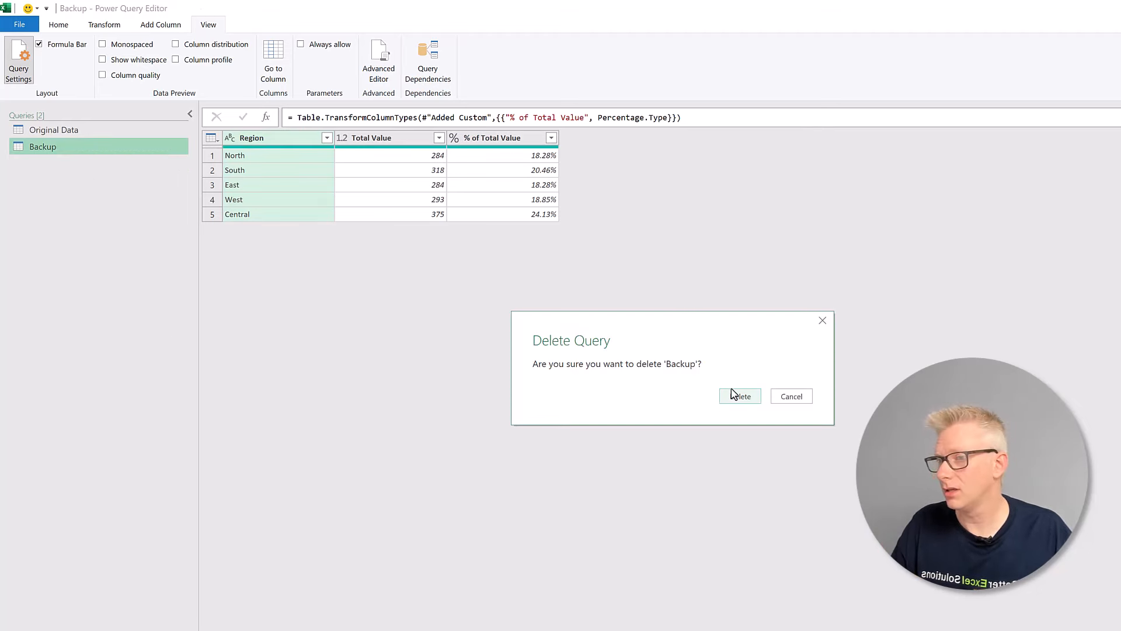
{"action": "left_click", "coordinate": [739, 396]}
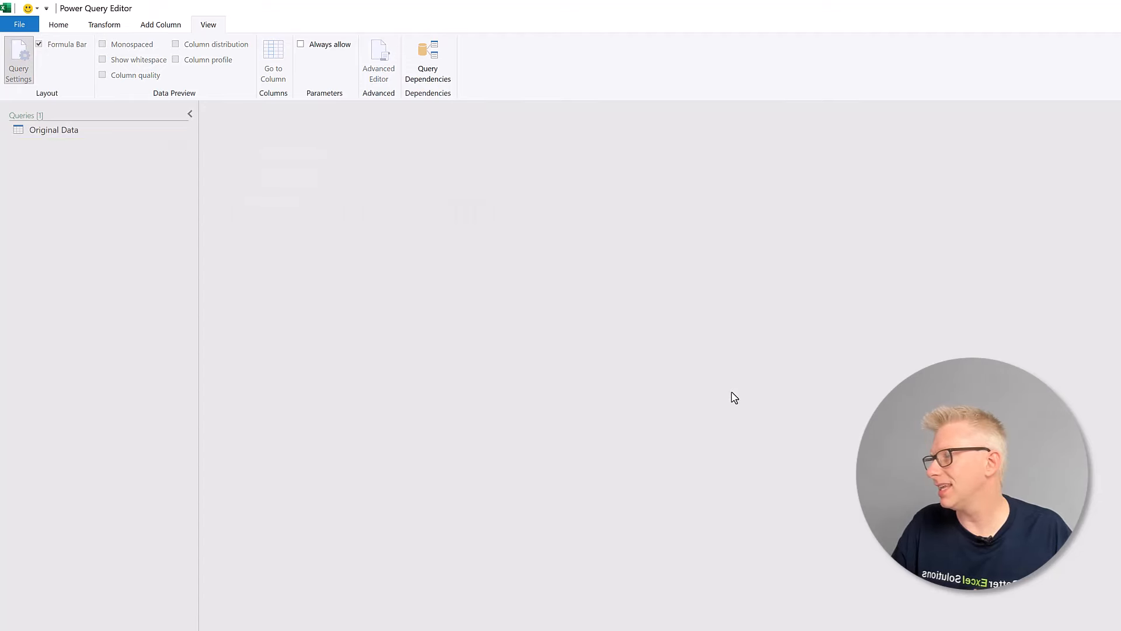